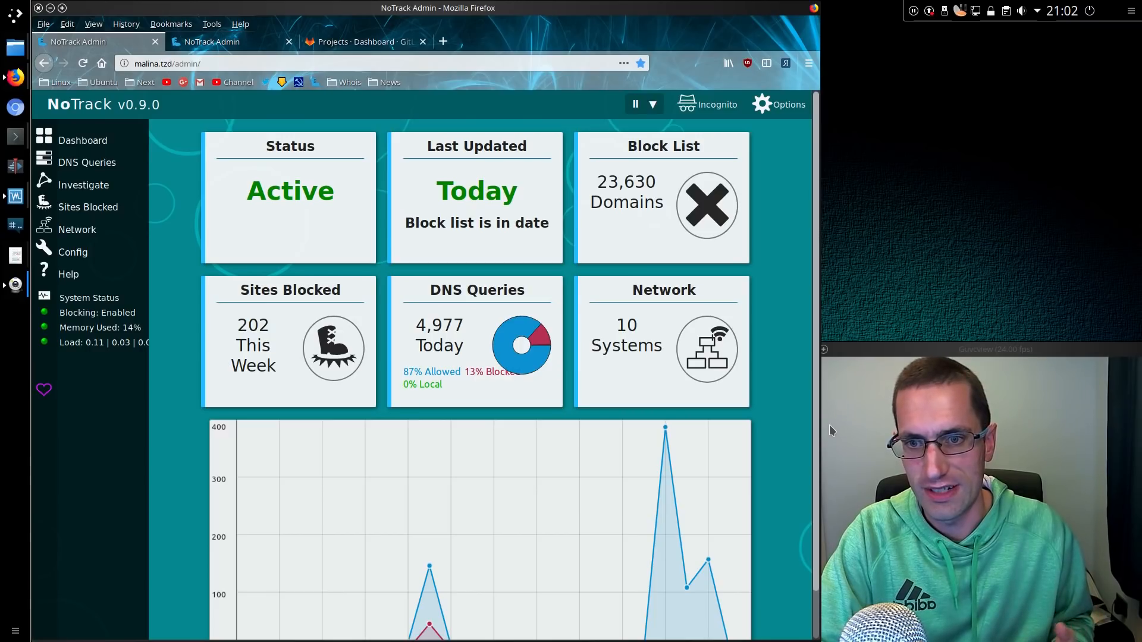
{"action": "mouse_move", "coordinate": [757, 476]}
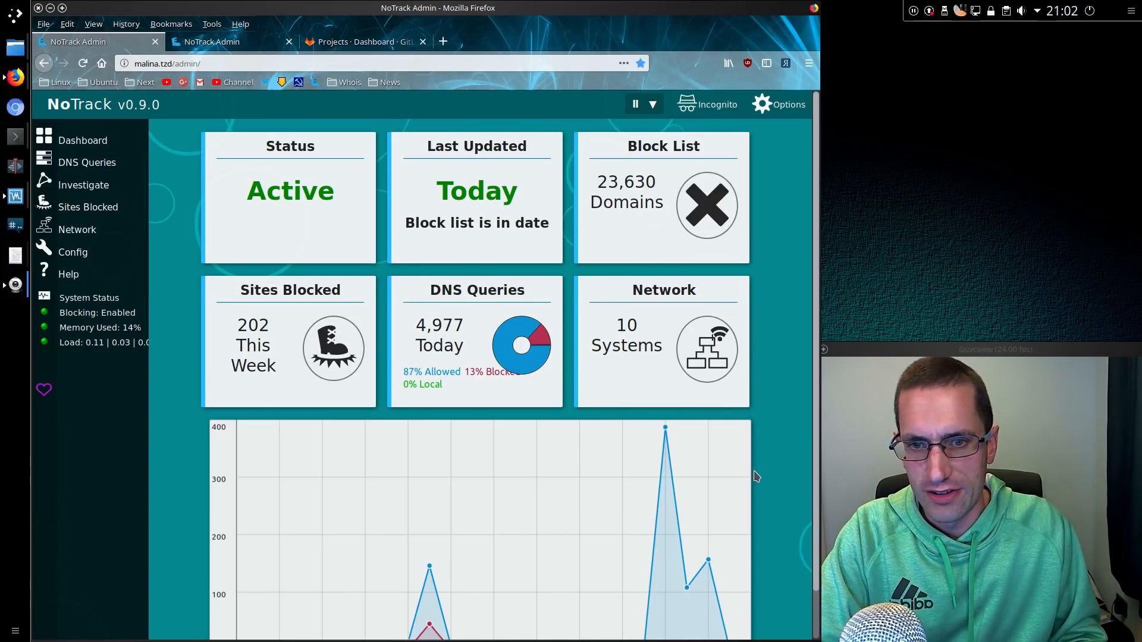
- Switch to the GitLab projects dashboard listing notrack and notrack-blocklists
{"action": "left_click", "coordinate": [362, 41]}
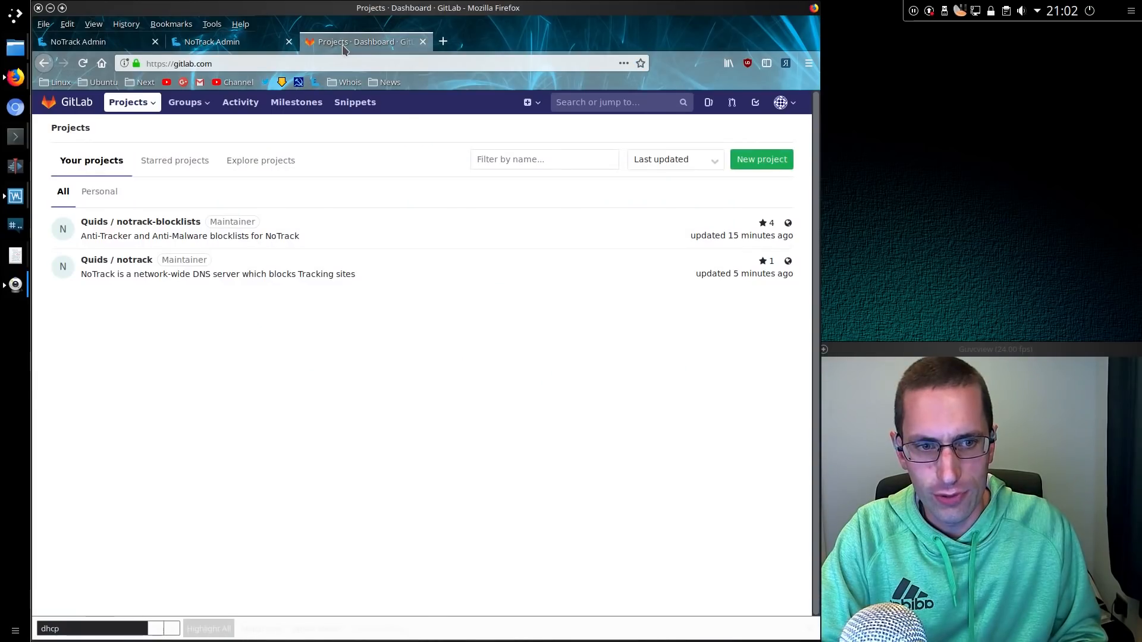
{"action": "mouse_move", "coordinate": [206, 335]}
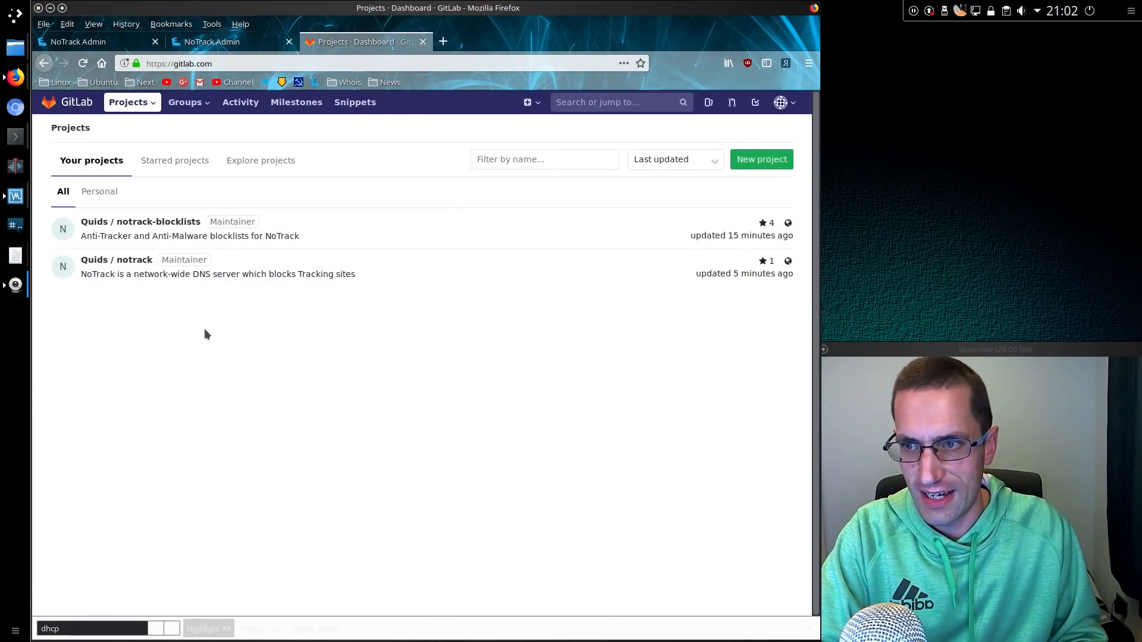
{"action": "mouse_move", "coordinate": [140, 221]}
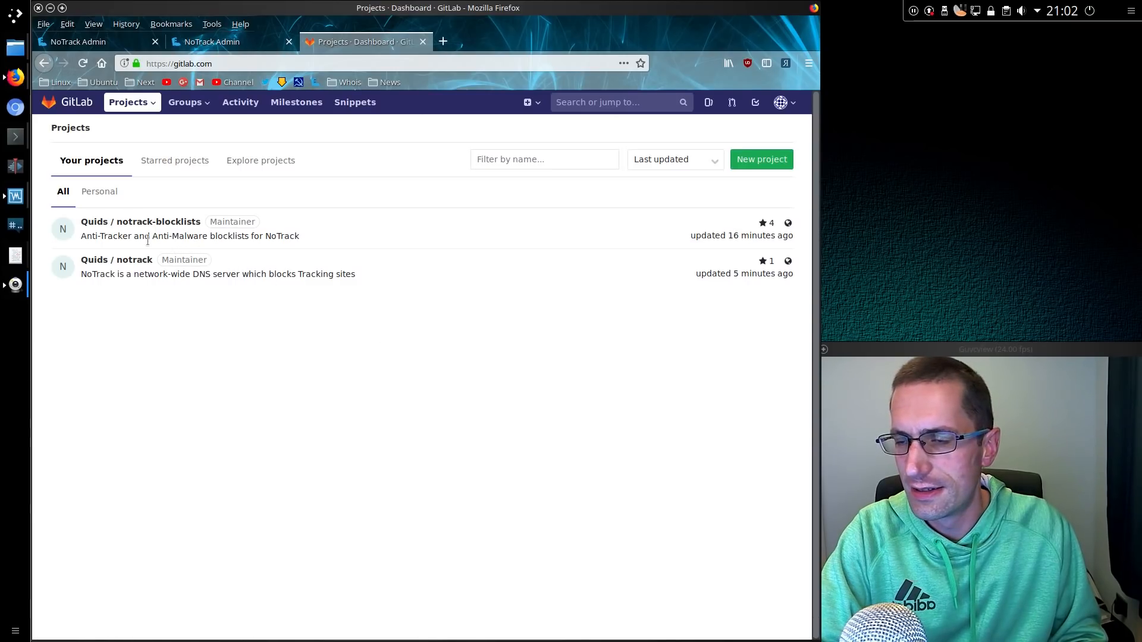
{"action": "mouse_move", "coordinate": [116, 261]}
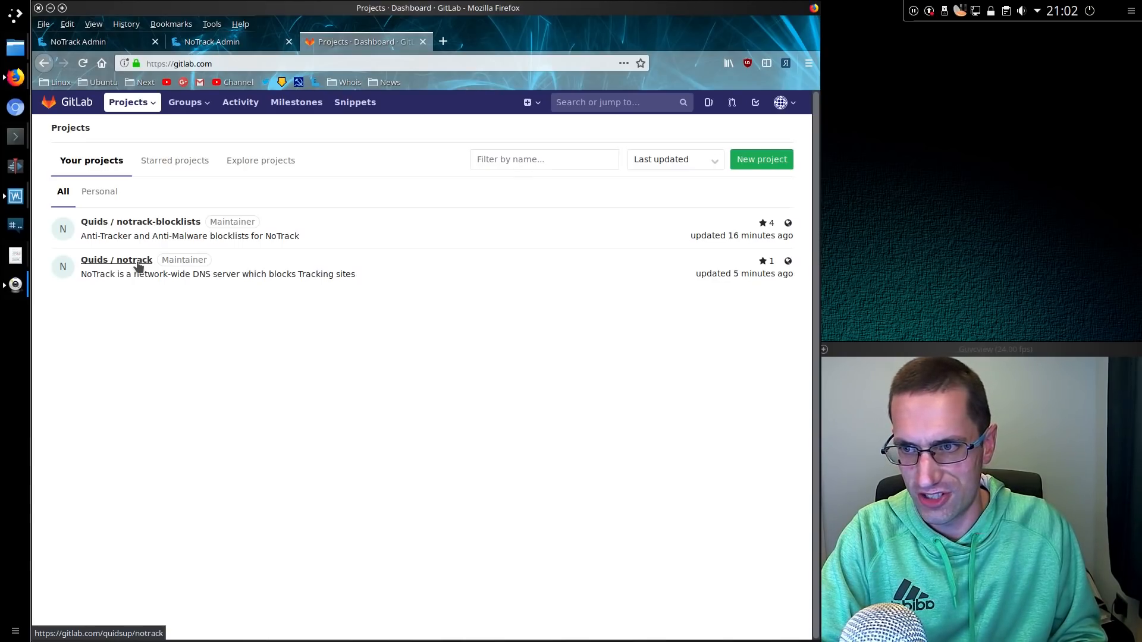
- Open the Quids / notrack project and bring its file list and README into view
{"action": "left_click", "coordinate": [116, 259]}
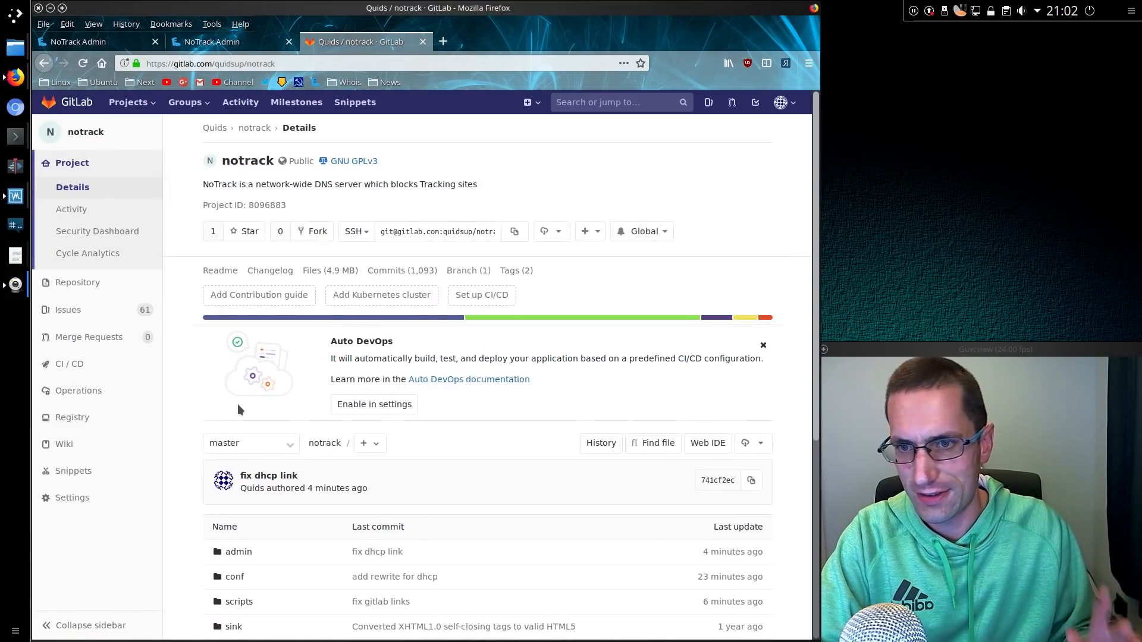
{"action": "scroll", "scroll_direction": "down", "scroll_amount": 3}
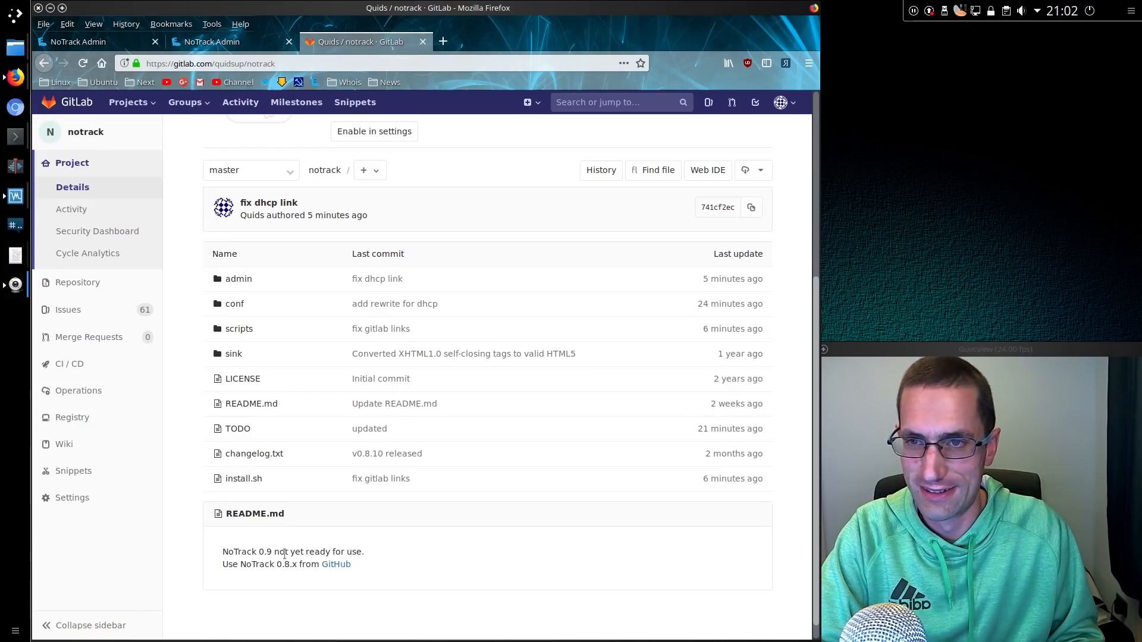
{"action": "mouse_move", "coordinate": [262, 379]}
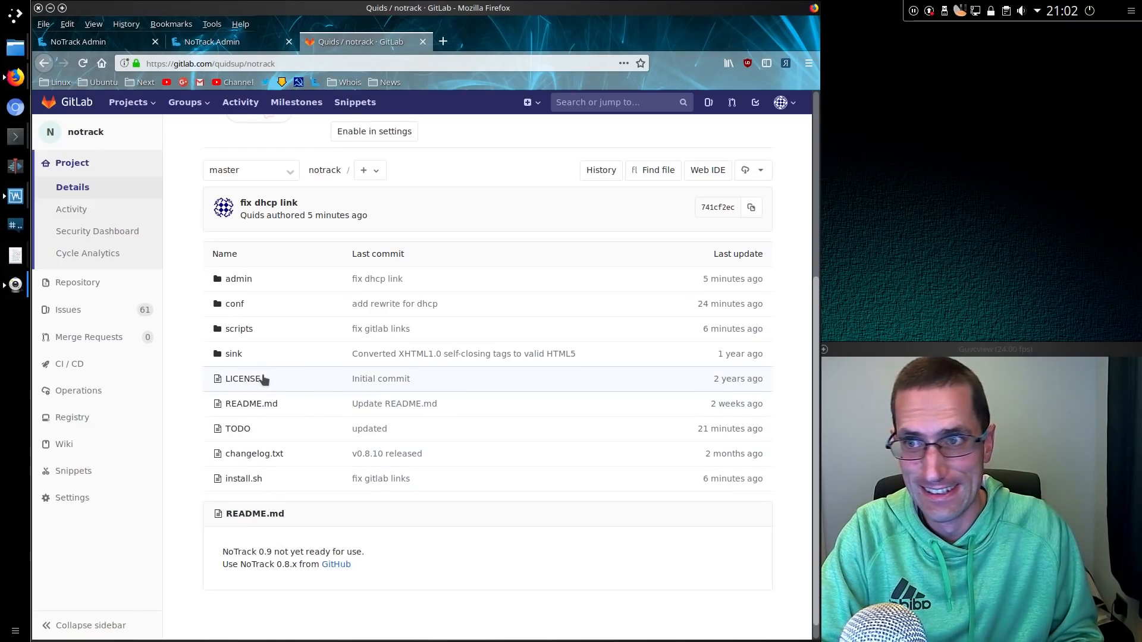
{"action": "mouse_move", "coordinate": [278, 377]}
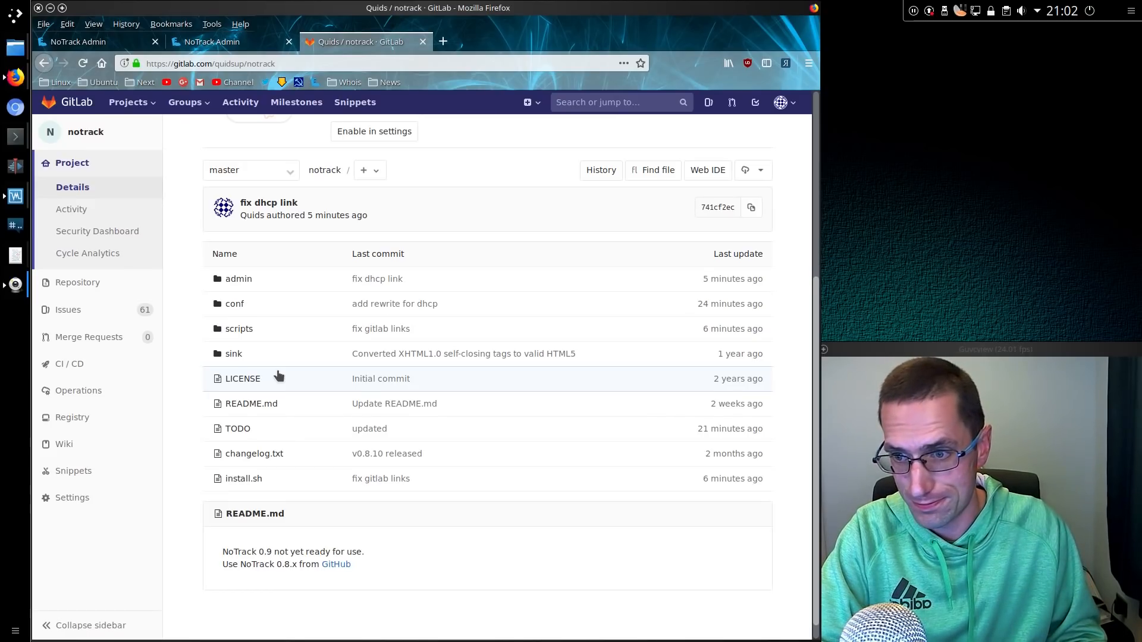
{"action": "mouse_move", "coordinate": [251, 395]}
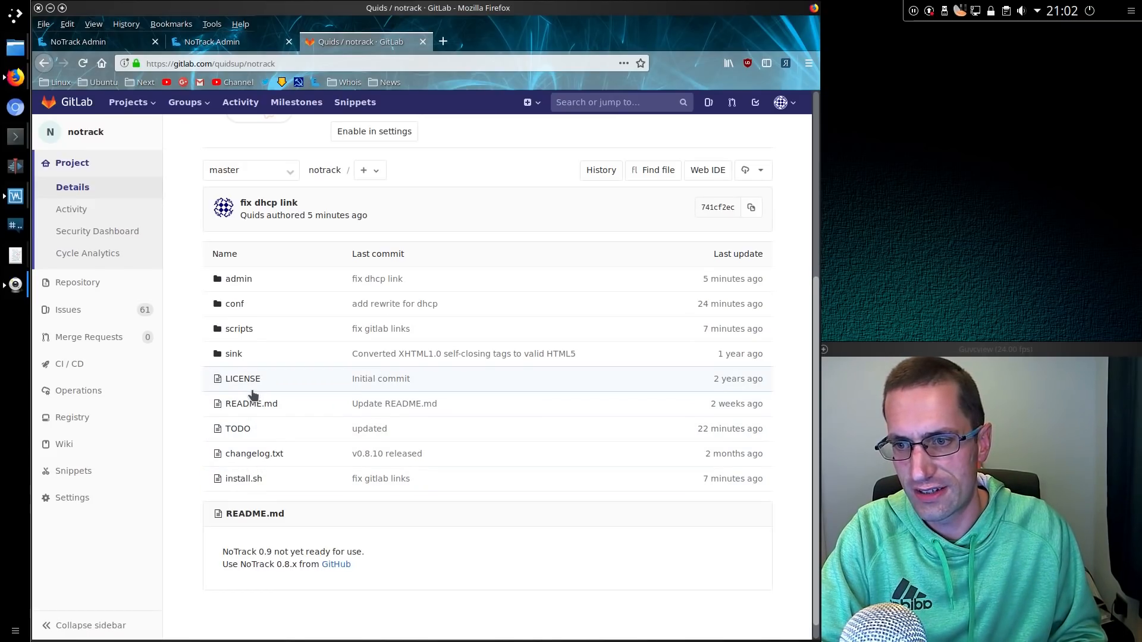
{"action": "mouse_move", "coordinate": [243, 478]}
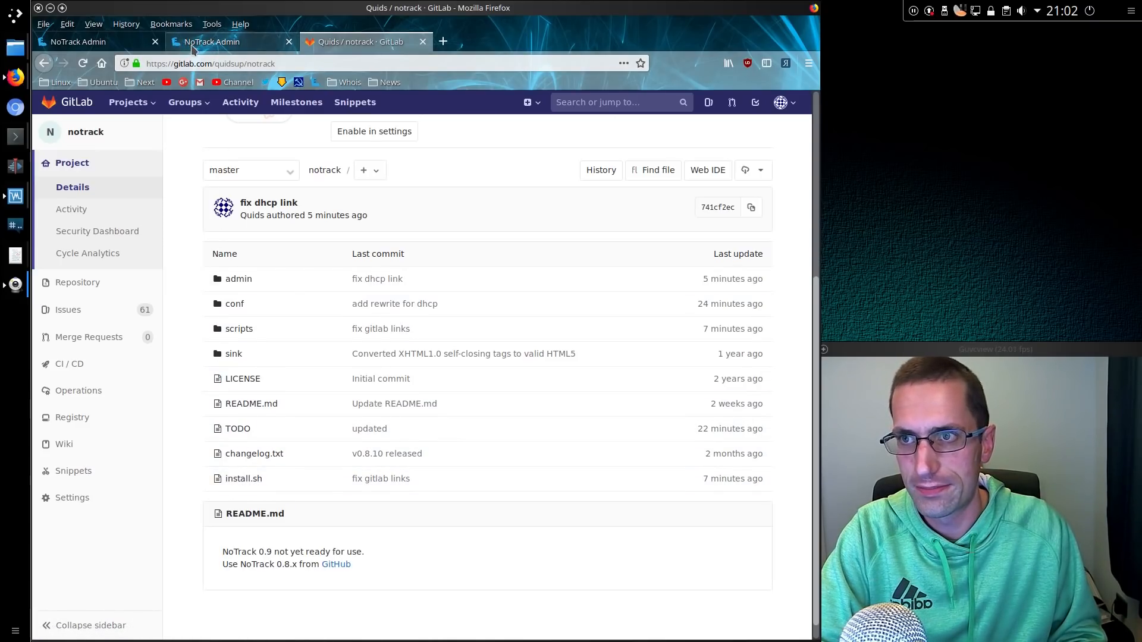
- Return to the NoTrack v0.9.0 test dashboard showing Active status and 18,074 blocked domains
{"action": "left_click", "coordinate": [212, 41]}
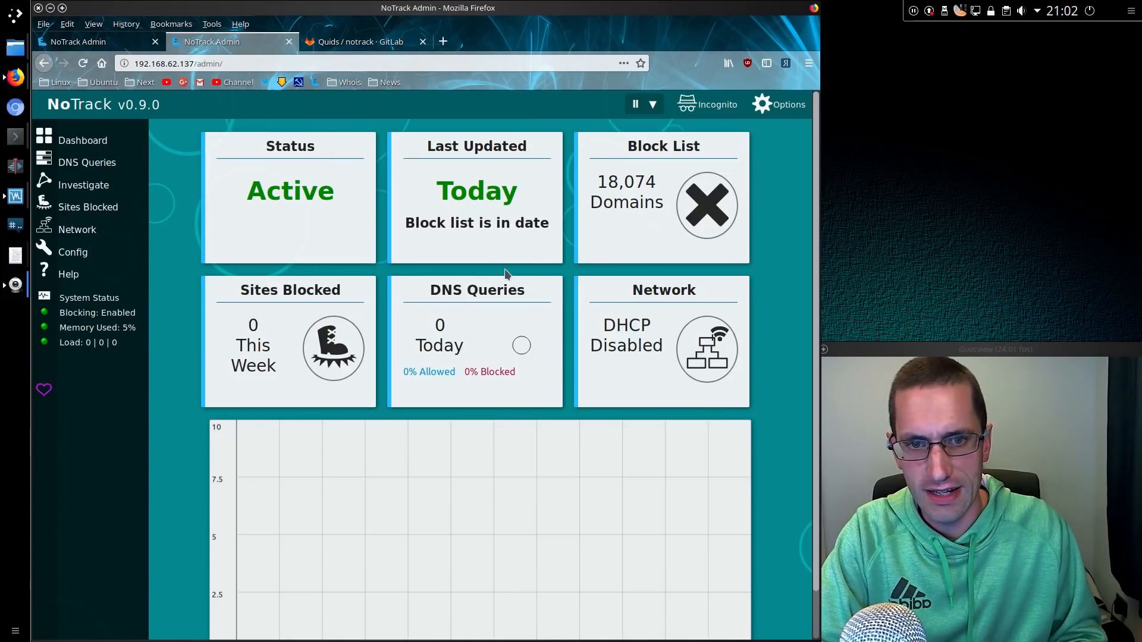
{"action": "mouse_move", "coordinate": [619, 313]}
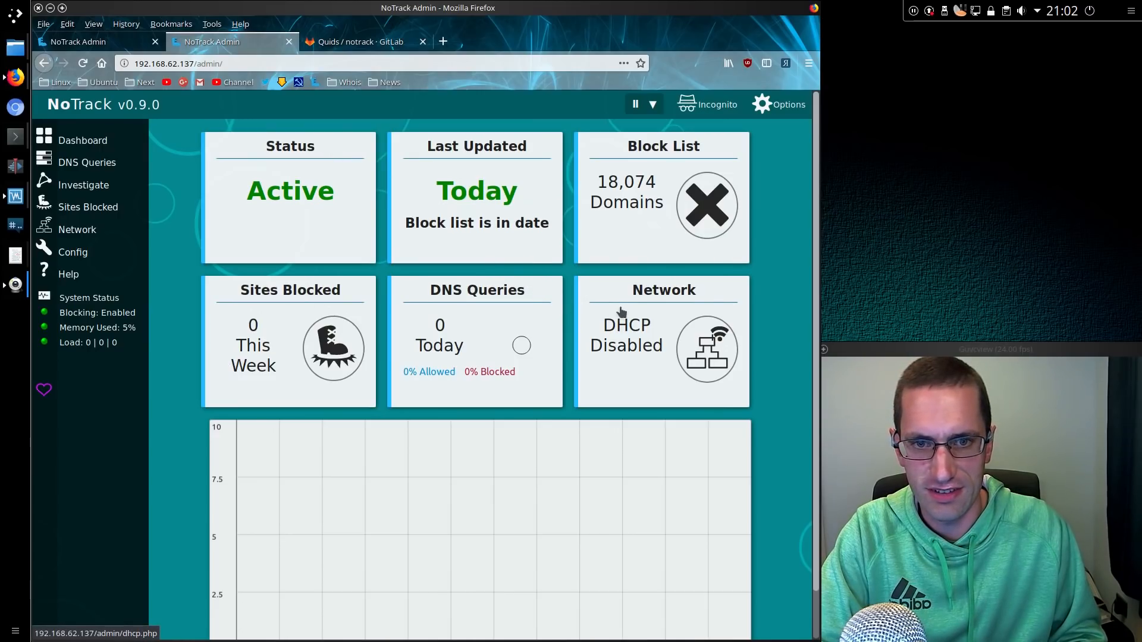
{"action": "mouse_move", "coordinate": [631, 302]}
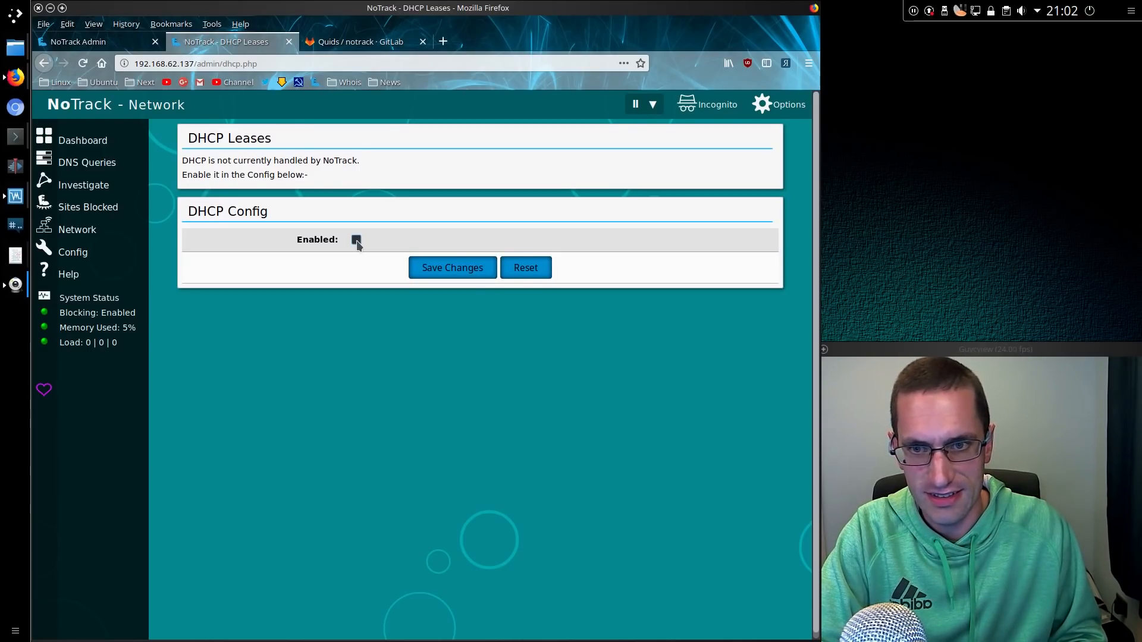
- Enable DHCP, revealing gateway 192.168.62.1, range .64–.254 and 24h lease time fields
{"action": "left_click", "coordinate": [355, 239]}
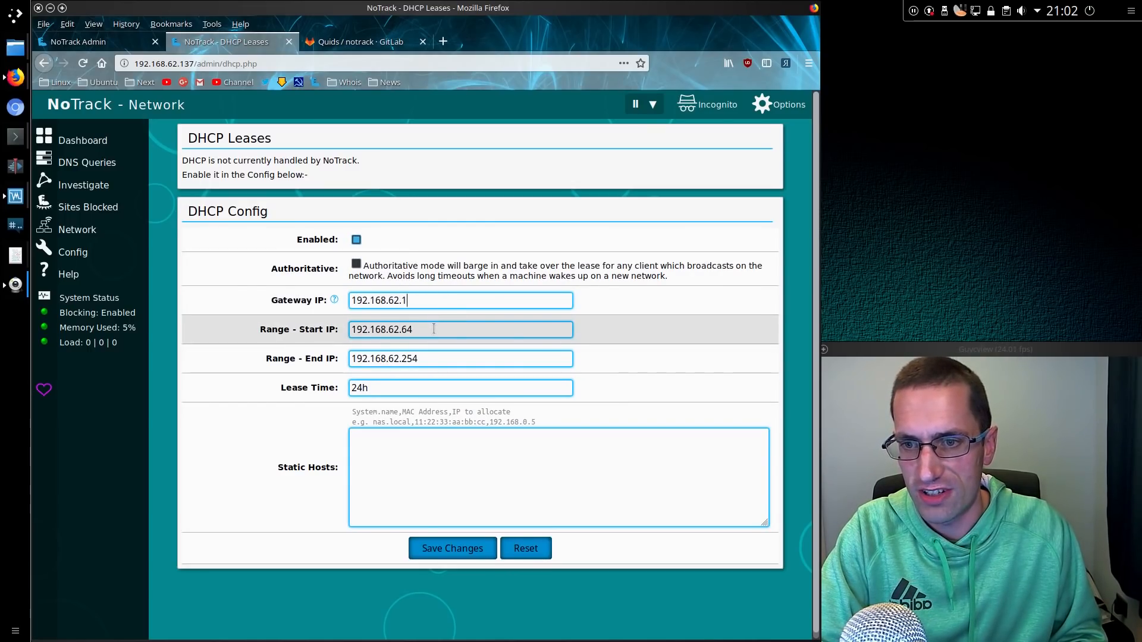
{"action": "left_click", "coordinate": [436, 476]}
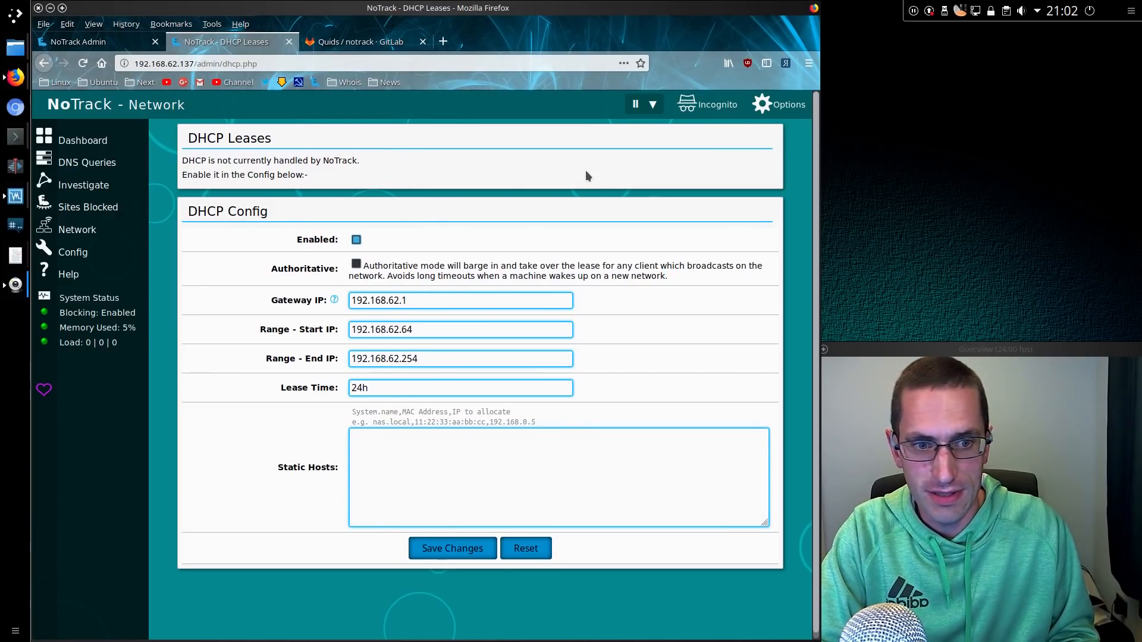
{"action": "left_click", "coordinate": [556, 476]}
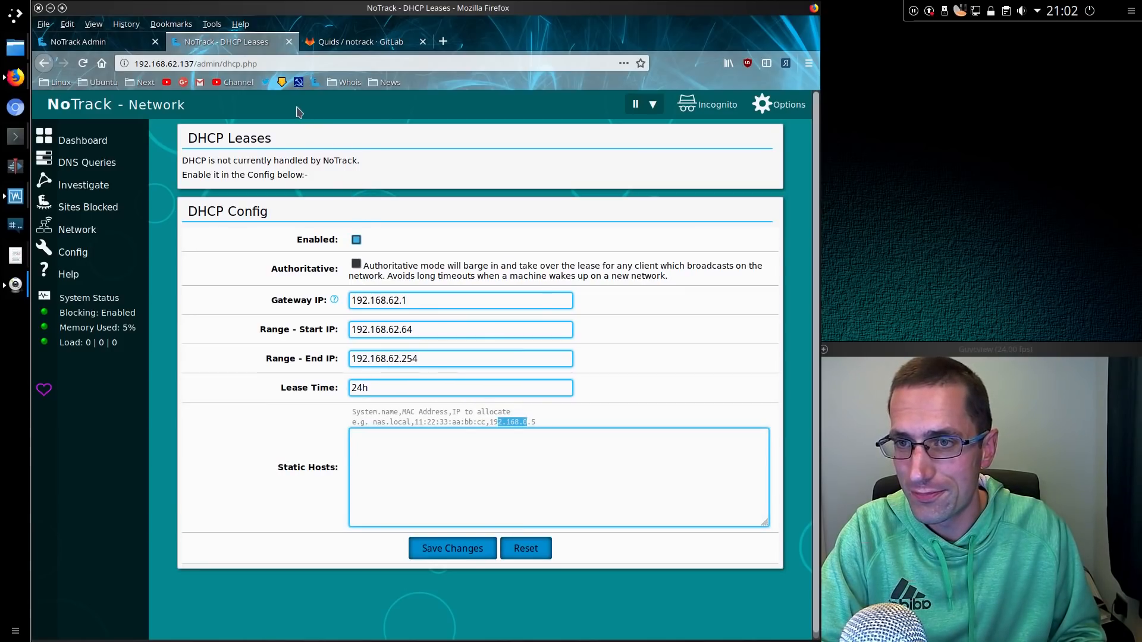
- Show DNS Queries over the last 7 Days for all systems, grouped by site name
{"action": "left_click", "coordinate": [86, 162]}
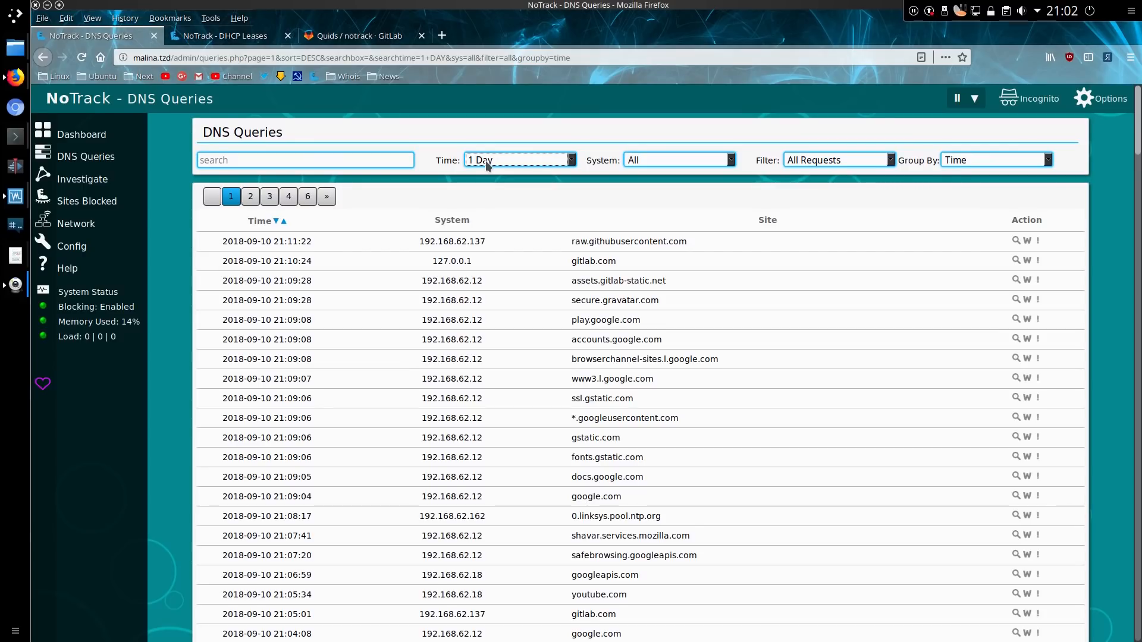
{"action": "left_click", "coordinate": [517, 160]}
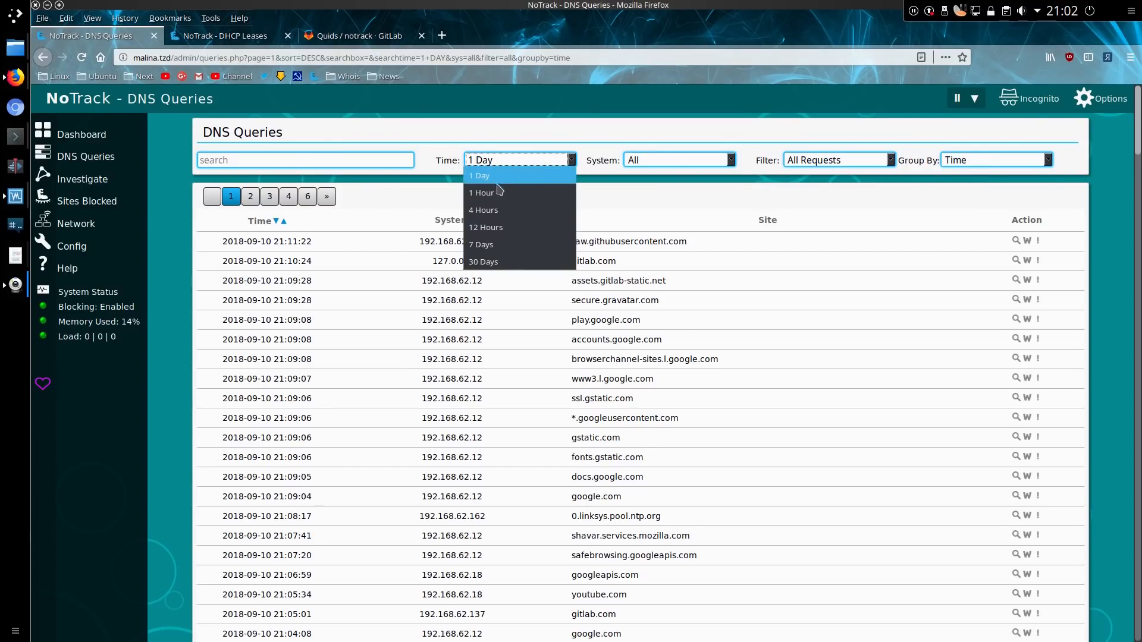
{"action": "mouse_move", "coordinate": [518, 260]}
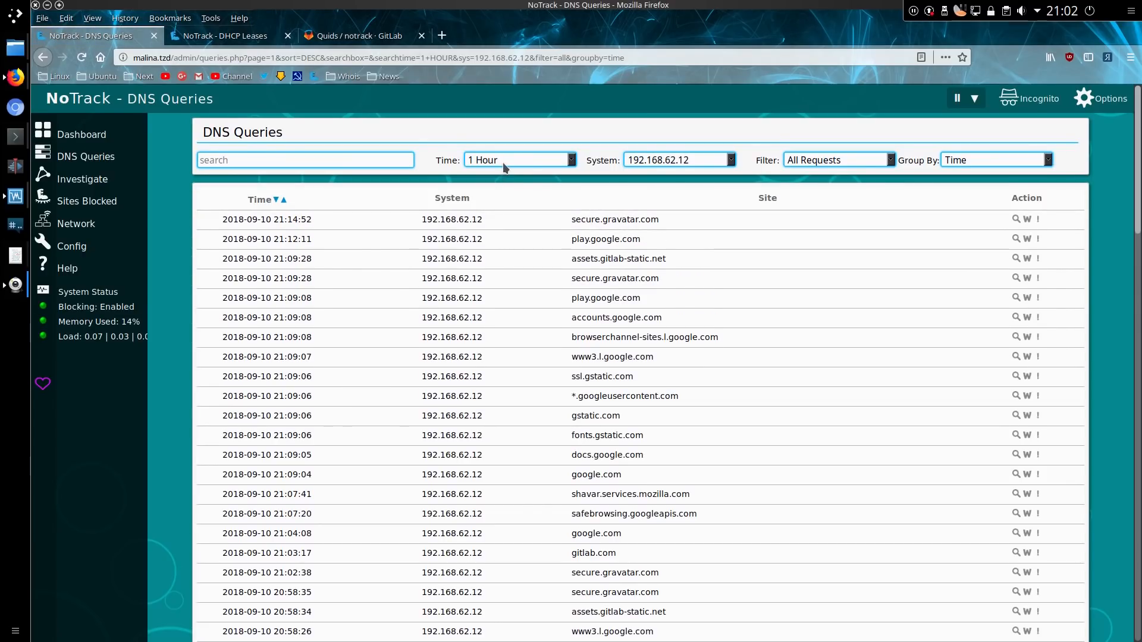
{"action": "left_click", "coordinate": [519, 160]}
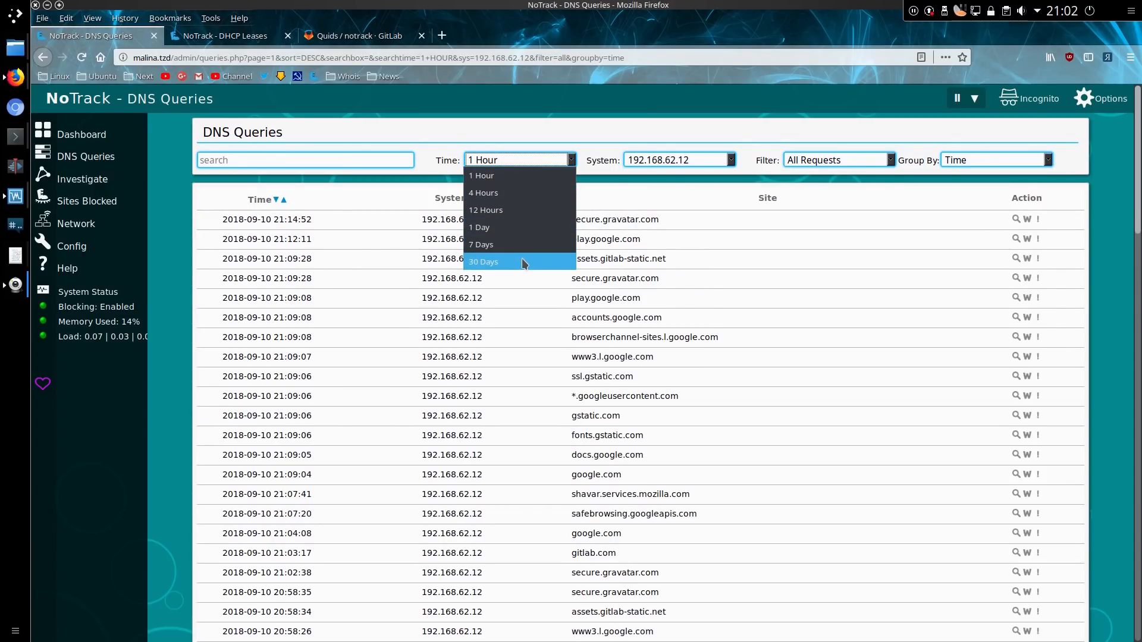
{"action": "left_click", "coordinate": [480, 244]}
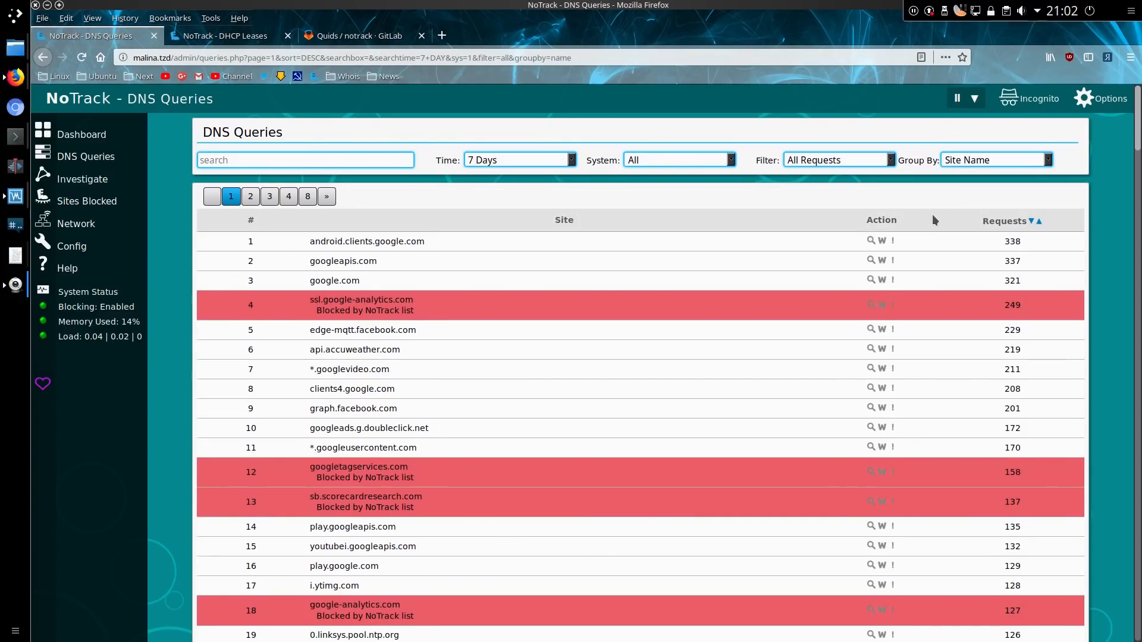
{"action": "mouse_move", "coordinate": [683, 319]}
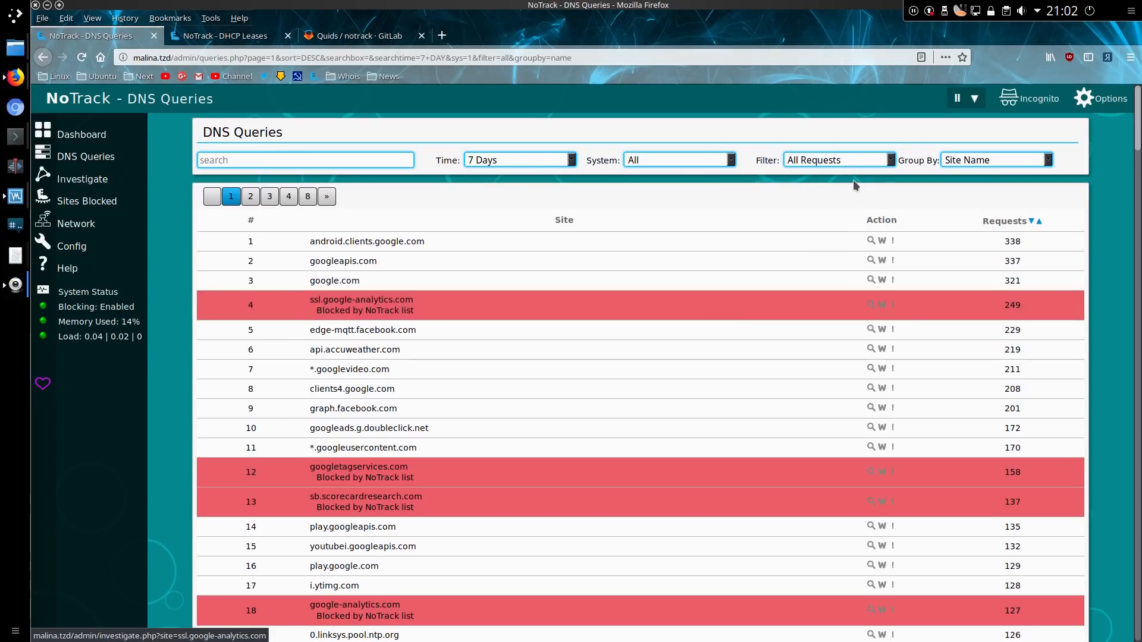
- Filter to Blocked Only queries matching 'google' across all systems
{"action": "left_click", "coordinate": [837, 160]}
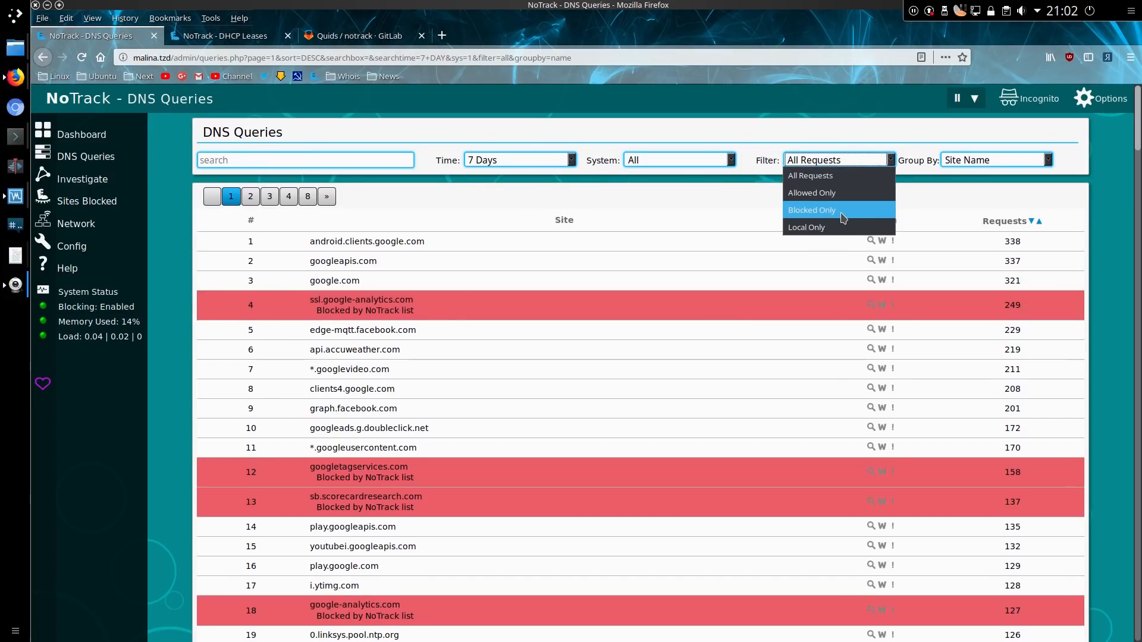
{"action": "left_click", "coordinate": [810, 209]}
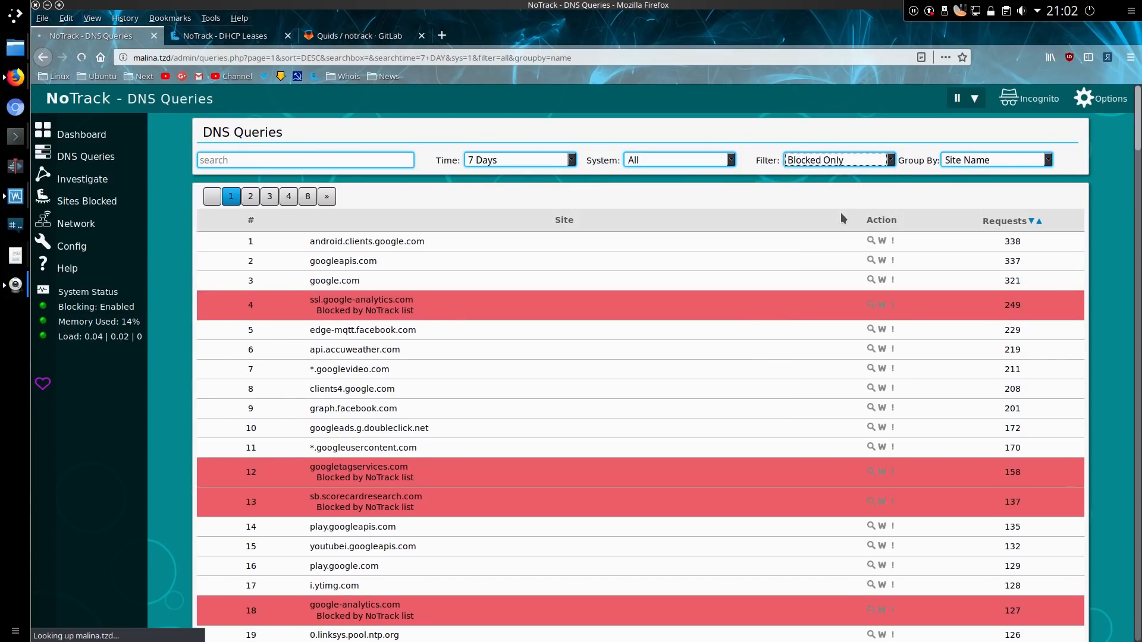
{"action": "left_click", "coordinate": [677, 159]}
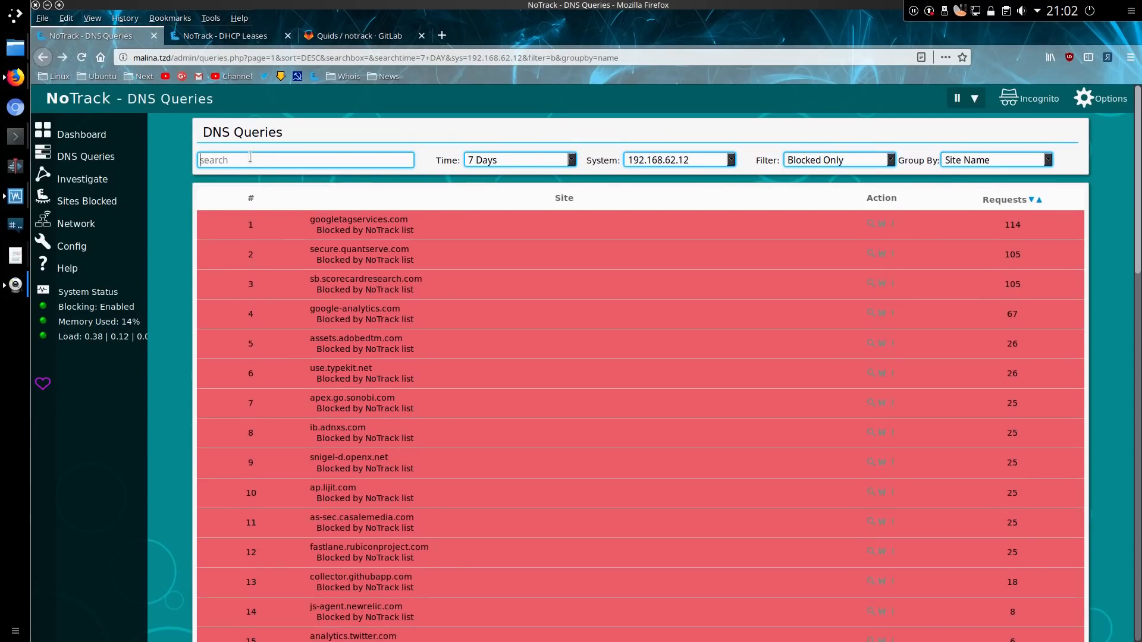
{"action": "type", "text": "google"}
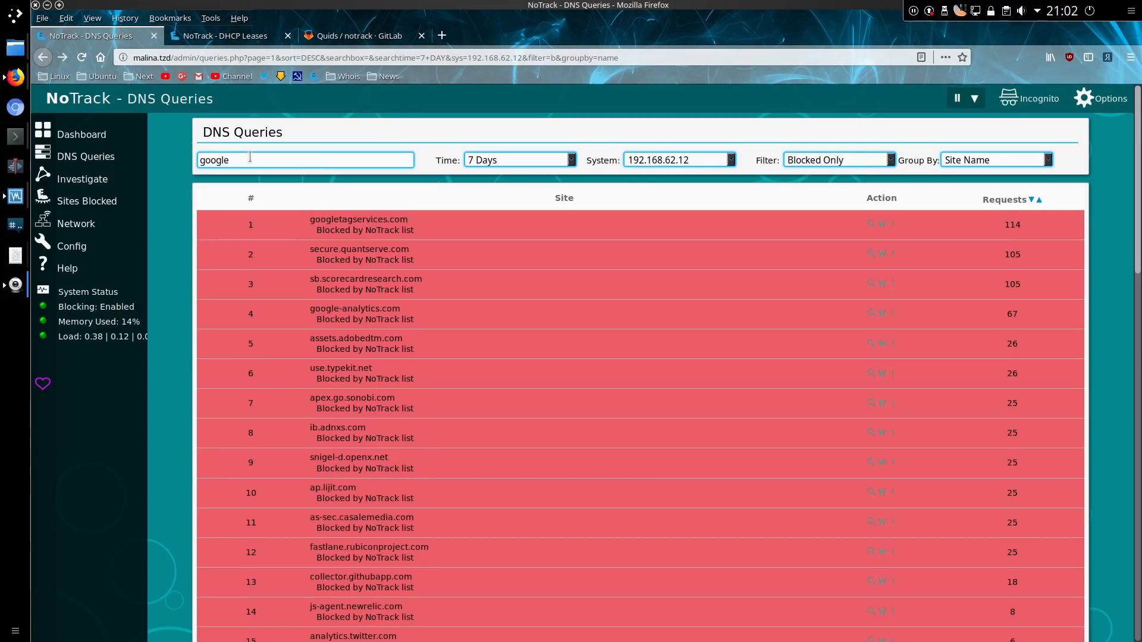
{"action": "left_click", "coordinate": [677, 160]}
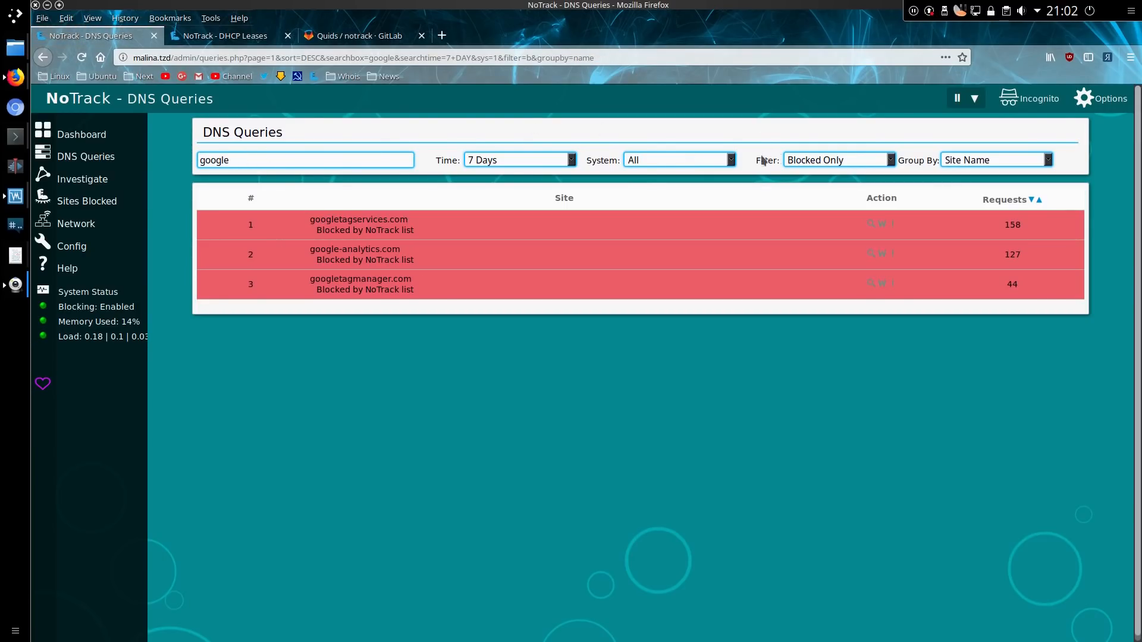
{"action": "left_click", "coordinate": [836, 159]}
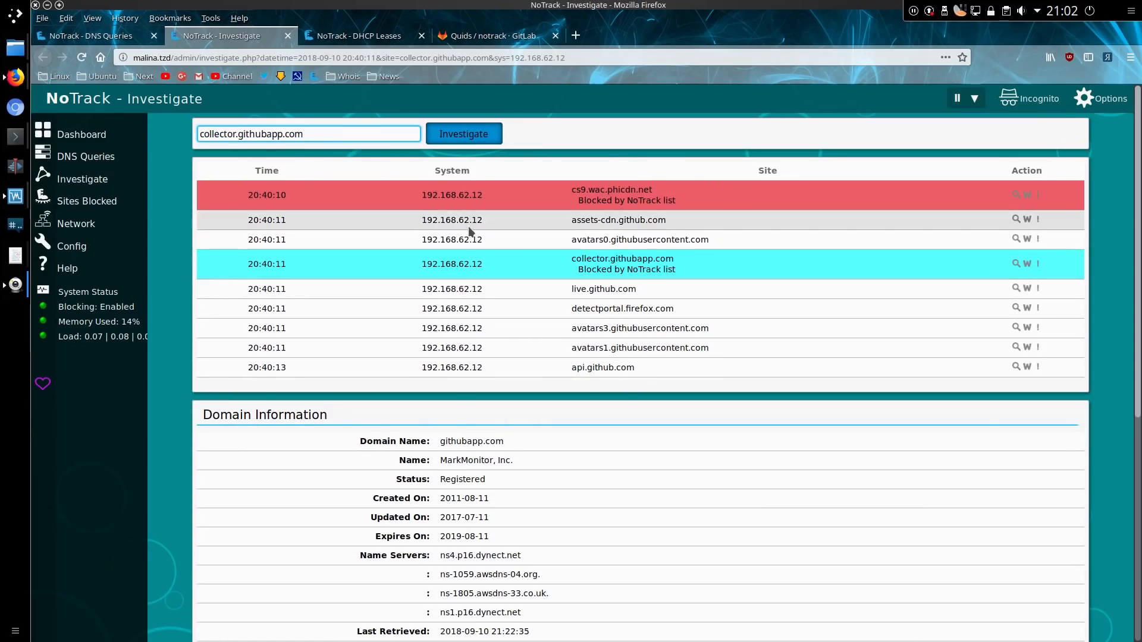
{"action": "mouse_move", "coordinate": [442, 250]}
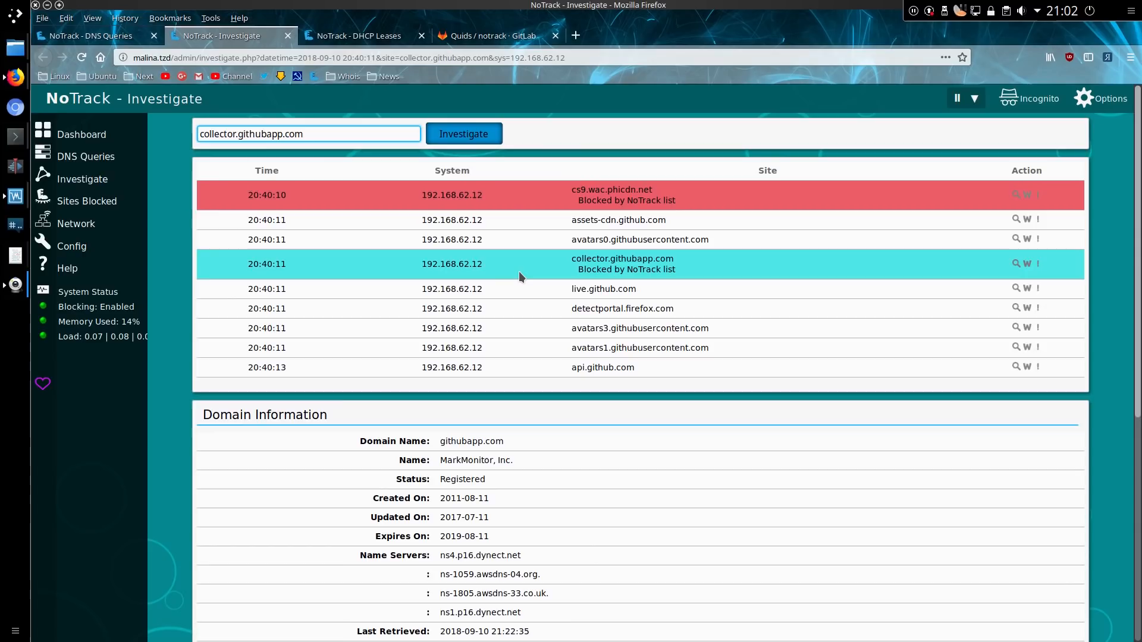
{"action": "mouse_move", "coordinate": [685, 269]}
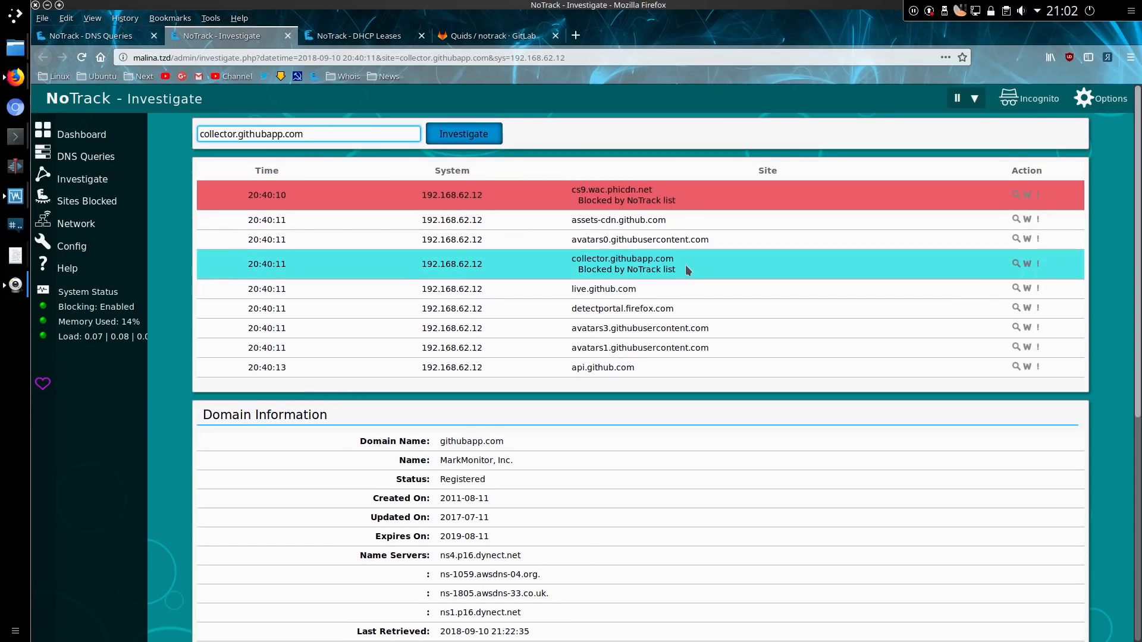
{"action": "mouse_move", "coordinate": [631, 270]}
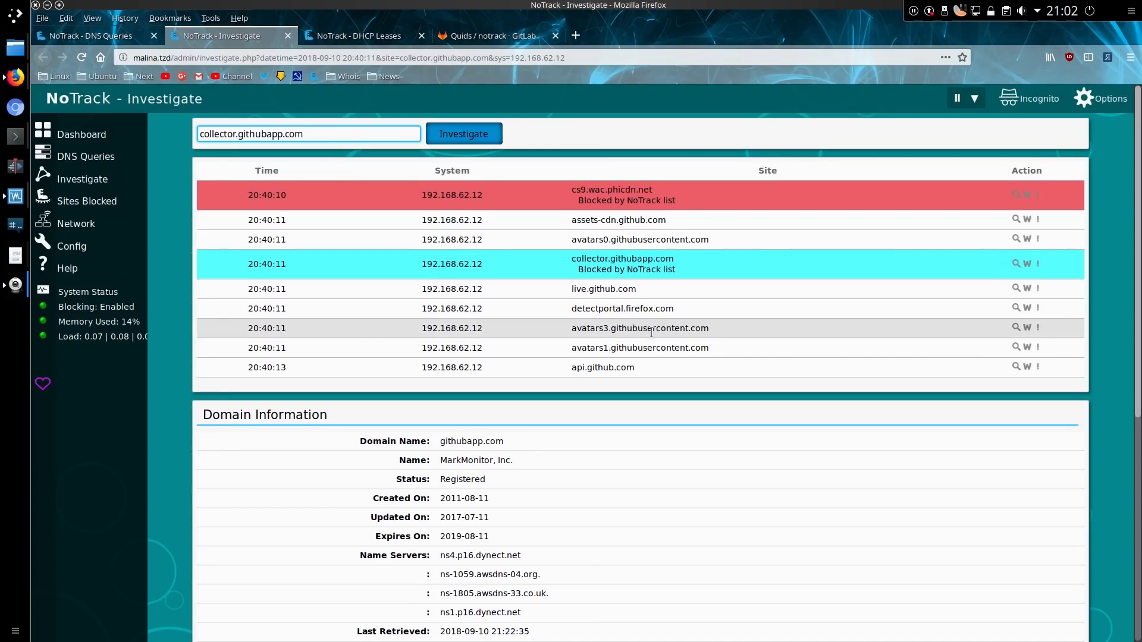
{"action": "mouse_move", "coordinate": [618, 219]}
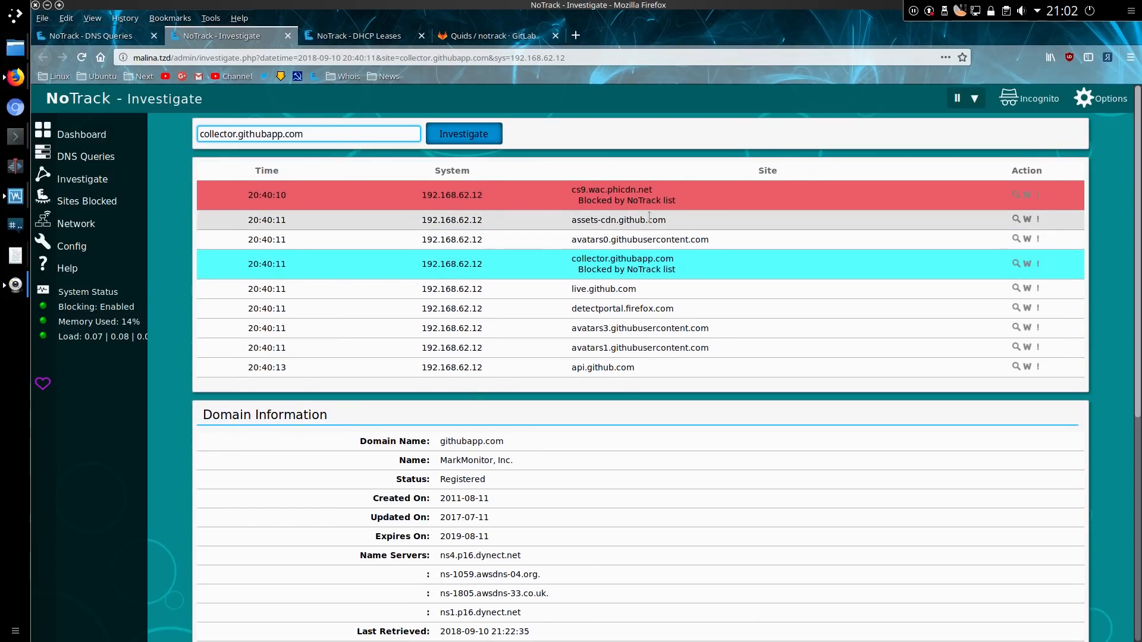
- Bring the 24-hour blocked-request chart for collector.githubapp.com into view
{"action": "scroll", "scroll_direction": "down", "scroll_amount": 3}
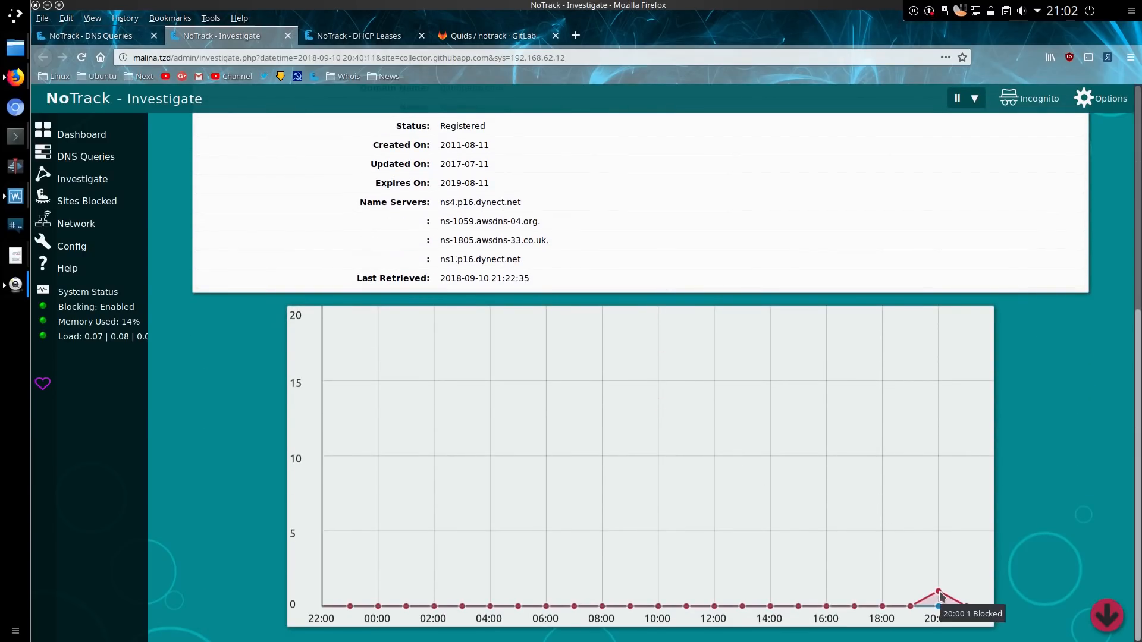
{"action": "mouse_move", "coordinate": [413, 359]}
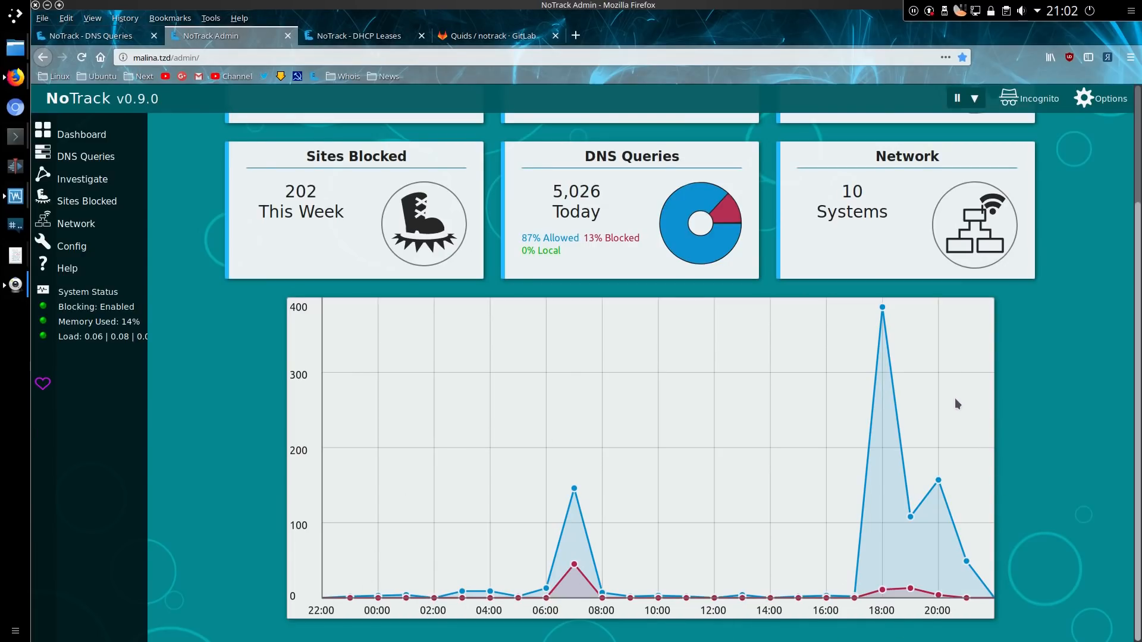
{"action": "mouse_move", "coordinate": [881, 306]}
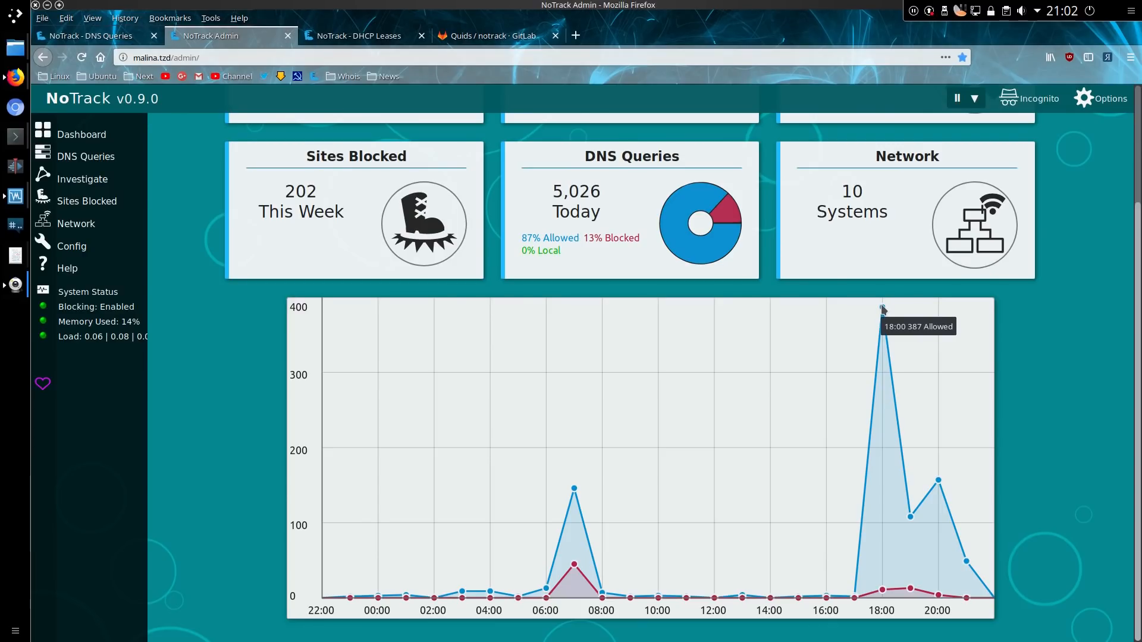
{"action": "mouse_move", "coordinate": [912, 520]}
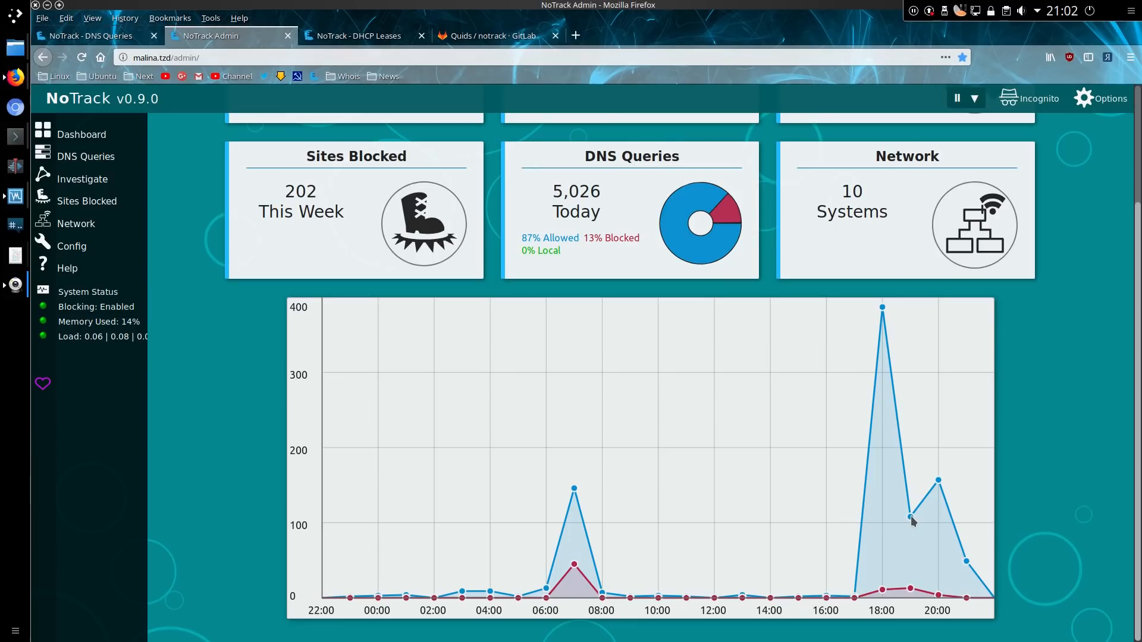
{"action": "mouse_move", "coordinate": [576, 497]}
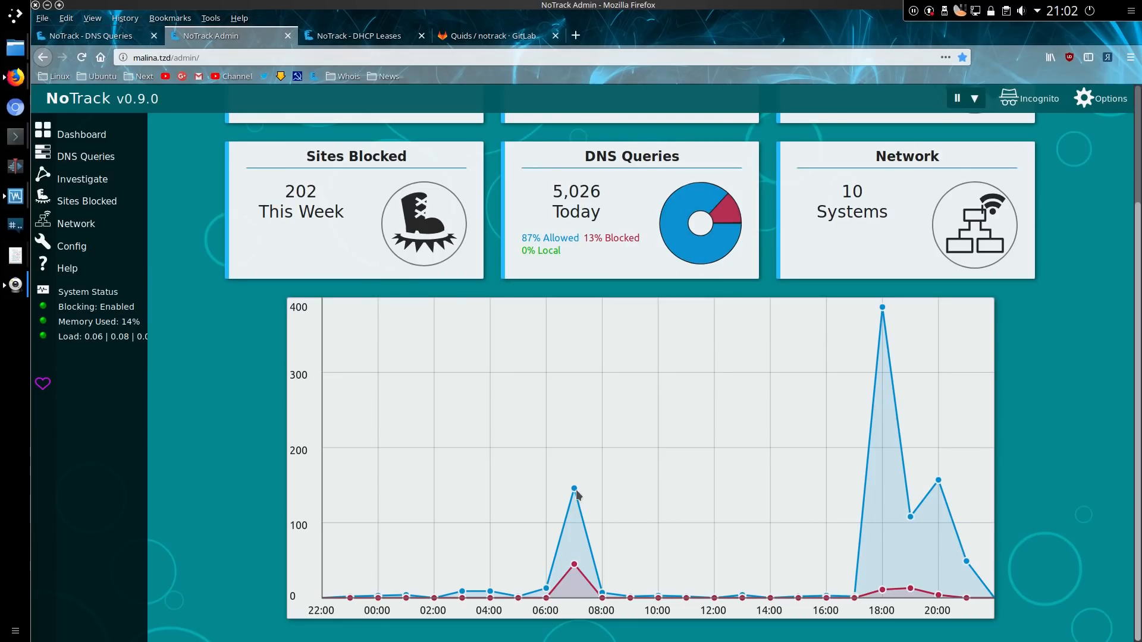
{"action": "mouse_move", "coordinate": [575, 489]}
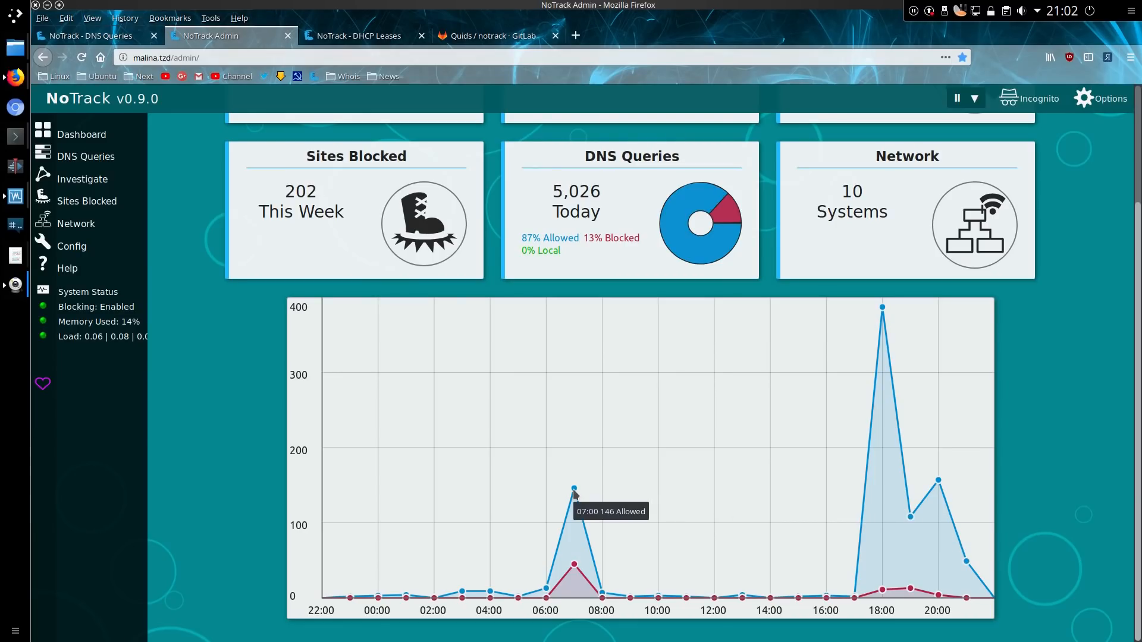
{"action": "mouse_move", "coordinate": [573, 569]}
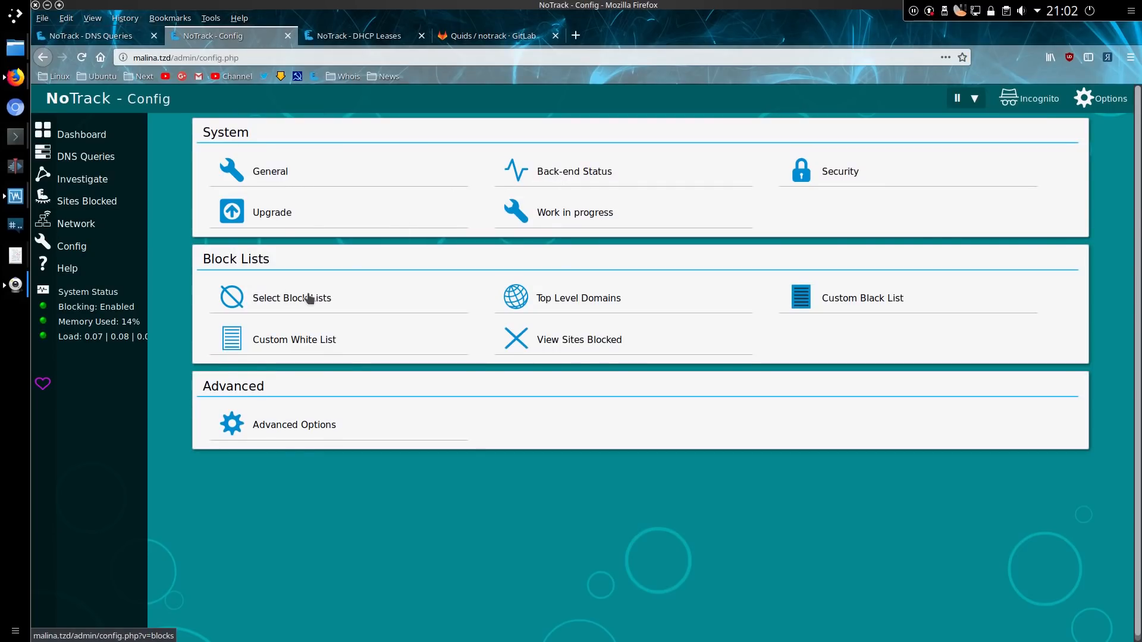
- Open Select Block Lists and scroll through the NoTrack, malware and TLD lists
{"action": "left_click", "coordinate": [291, 297]}
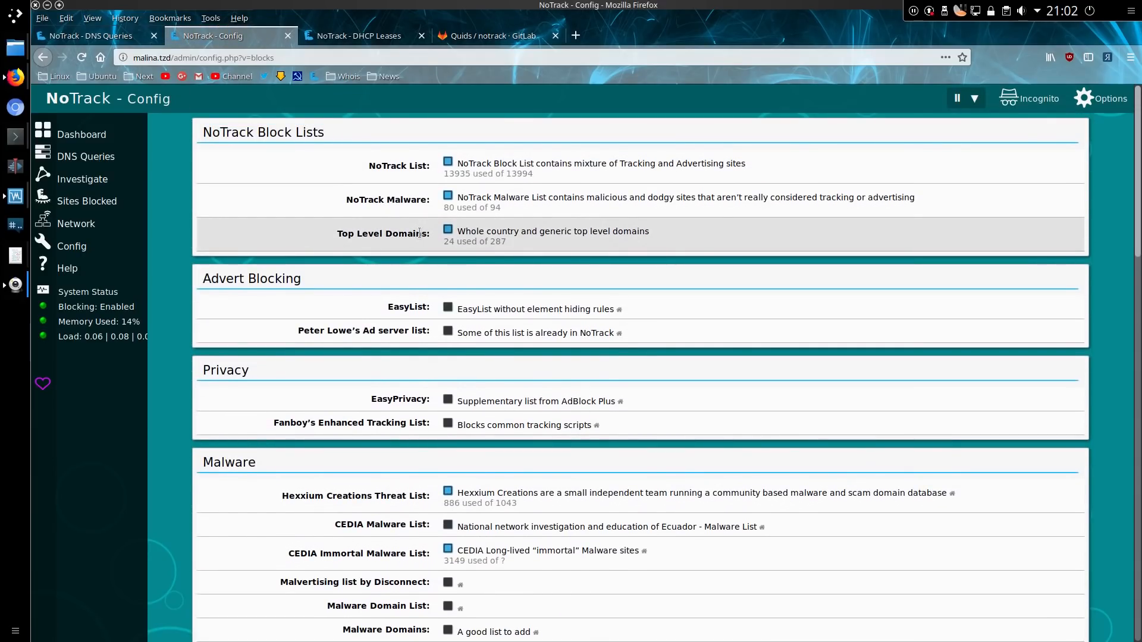
{"action": "mouse_move", "coordinate": [420, 246]}
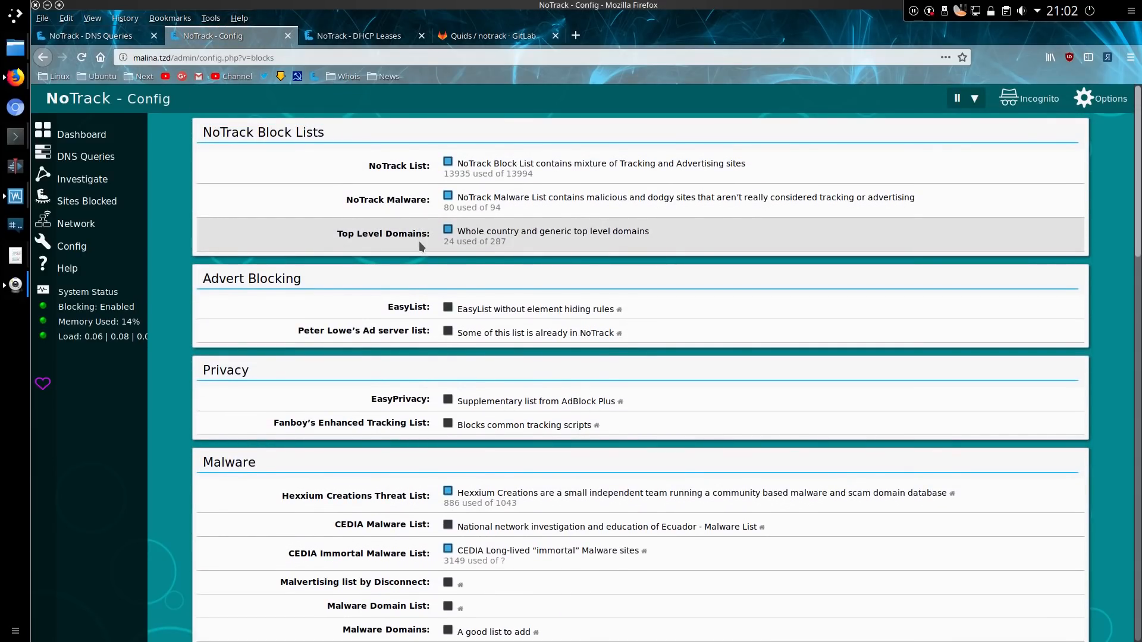
{"action": "scroll", "scroll_direction": "down", "scroll_amount": 3}
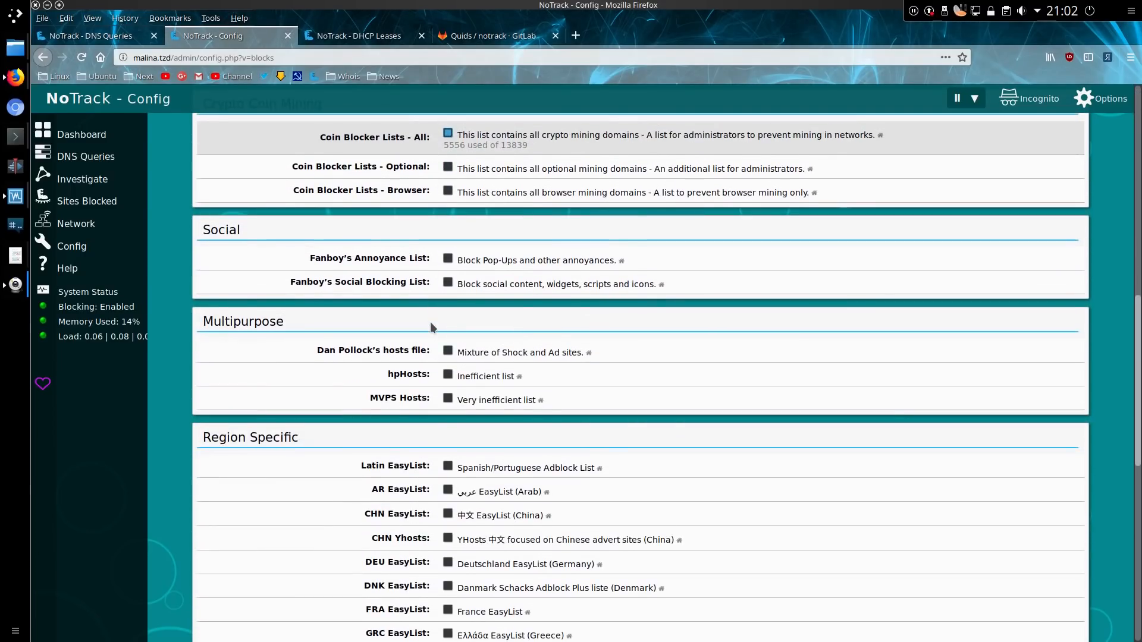
{"action": "scroll", "scroll_direction": "up", "scroll_amount": 3}
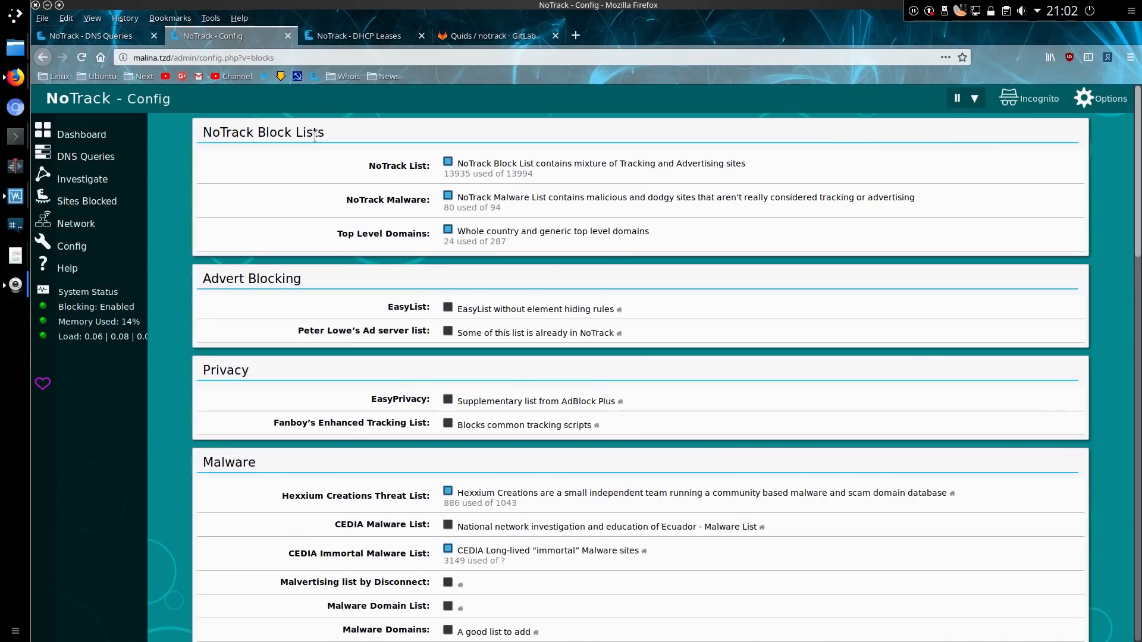
{"action": "mouse_move", "coordinate": [107, 179]}
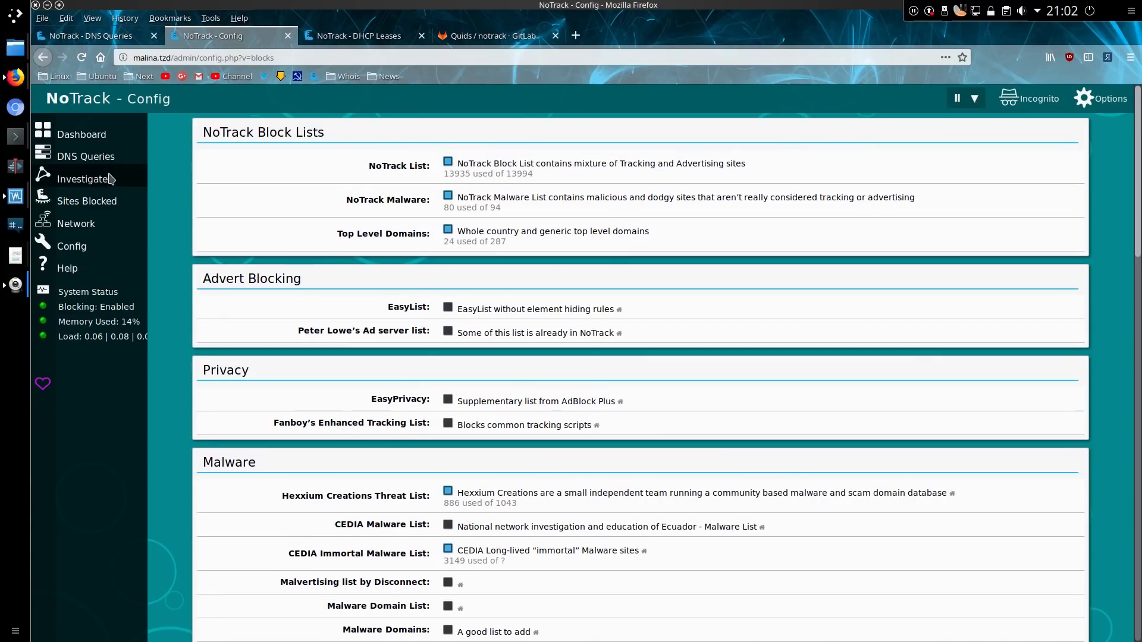
{"action": "mouse_move", "coordinate": [82, 179]}
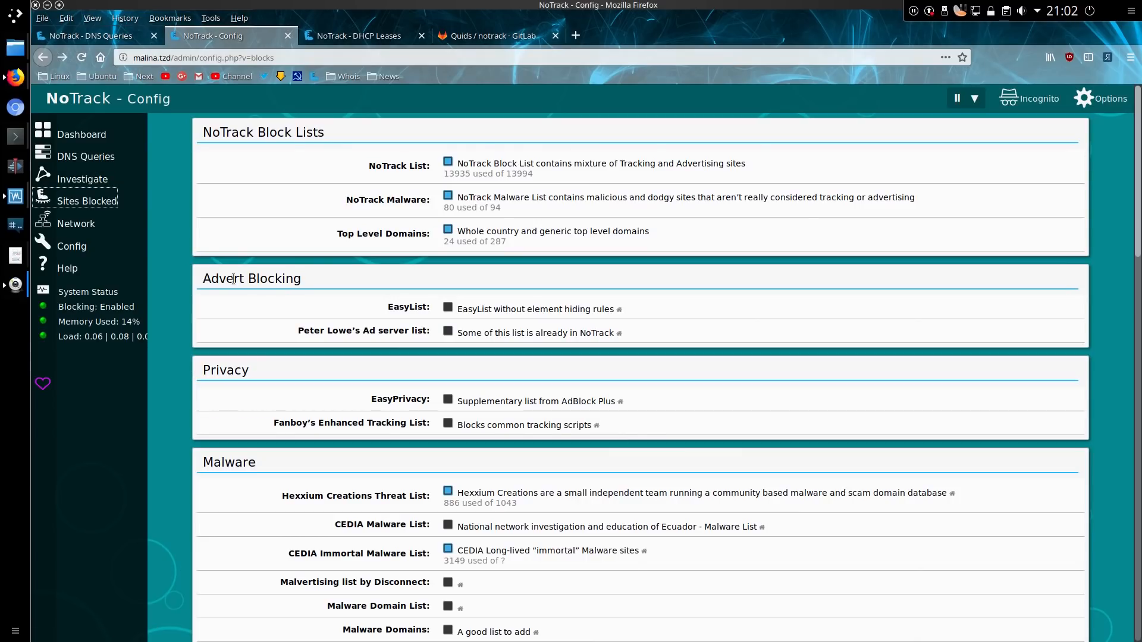
{"action": "mouse_move", "coordinate": [83, 179]}
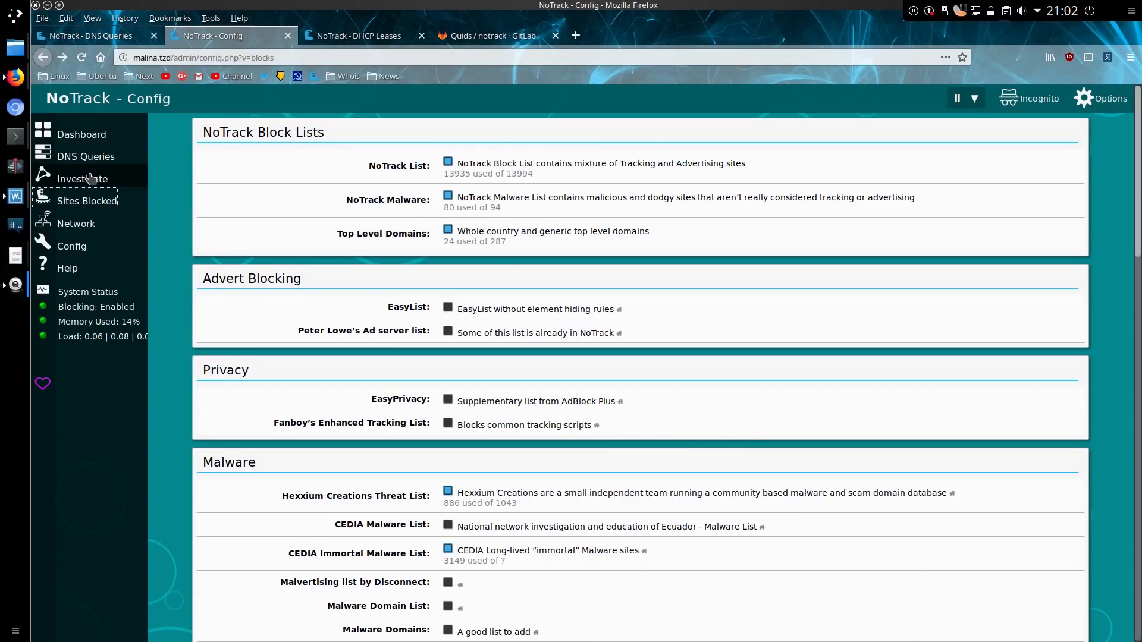